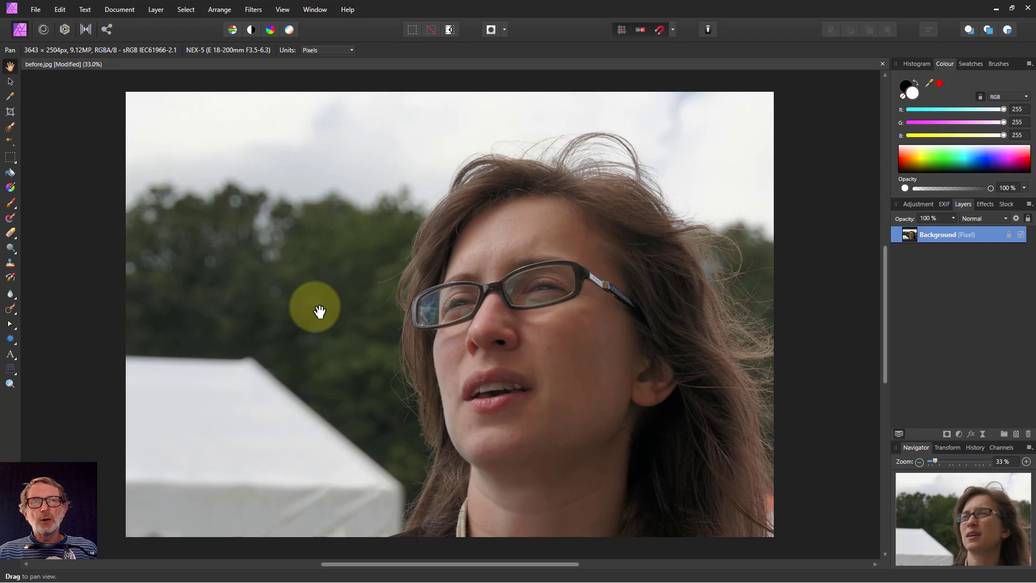
mouse_move(327, 305)
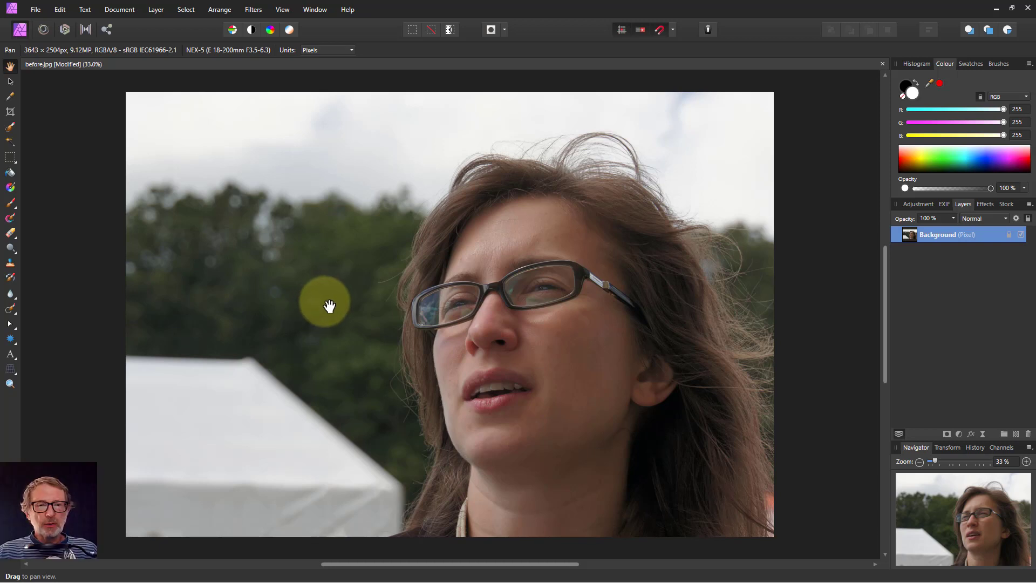
mouse_move(334, 307)
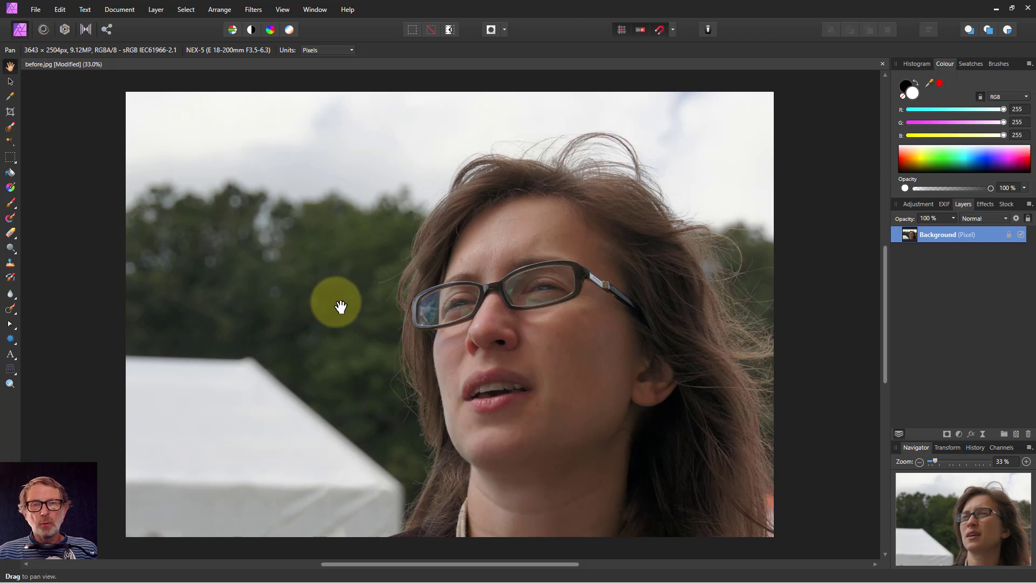
mouse_move(380, 304)
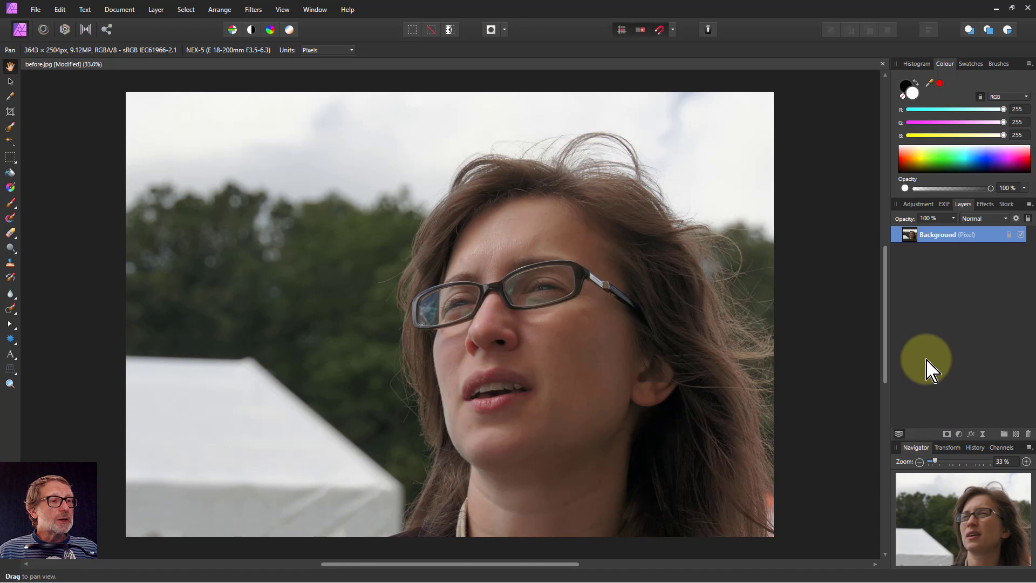
mouse_move(909, 246)
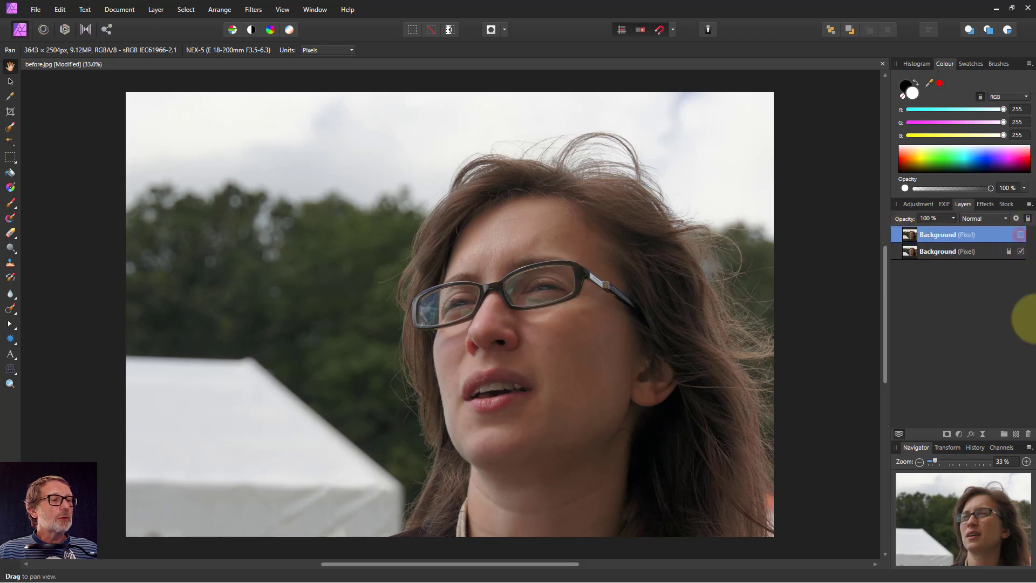
Hide the top duplicate of the Background layer
click(948, 251)
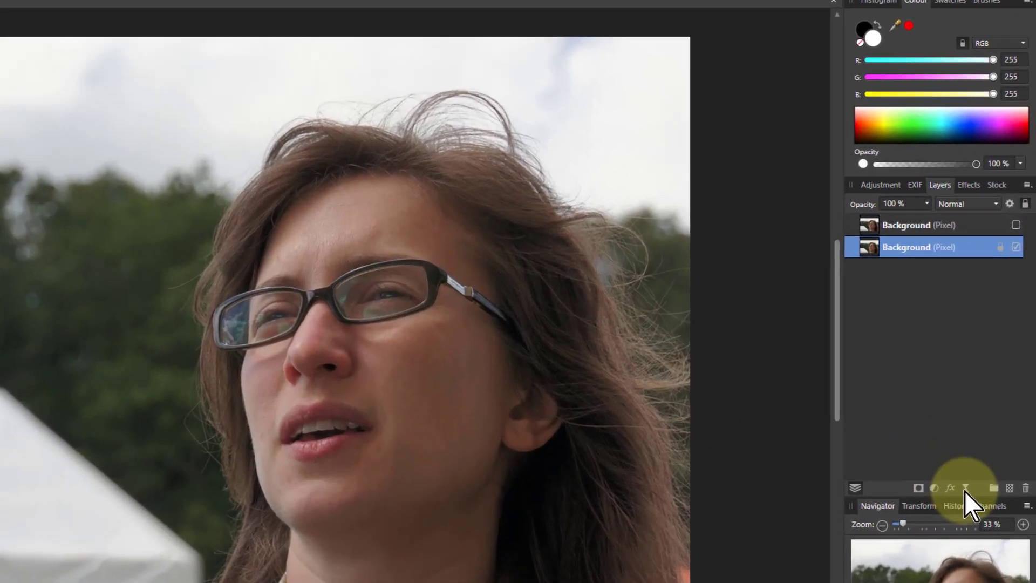
Add a live Diffuse Glow filter to the lower Background layer
click(951, 487)
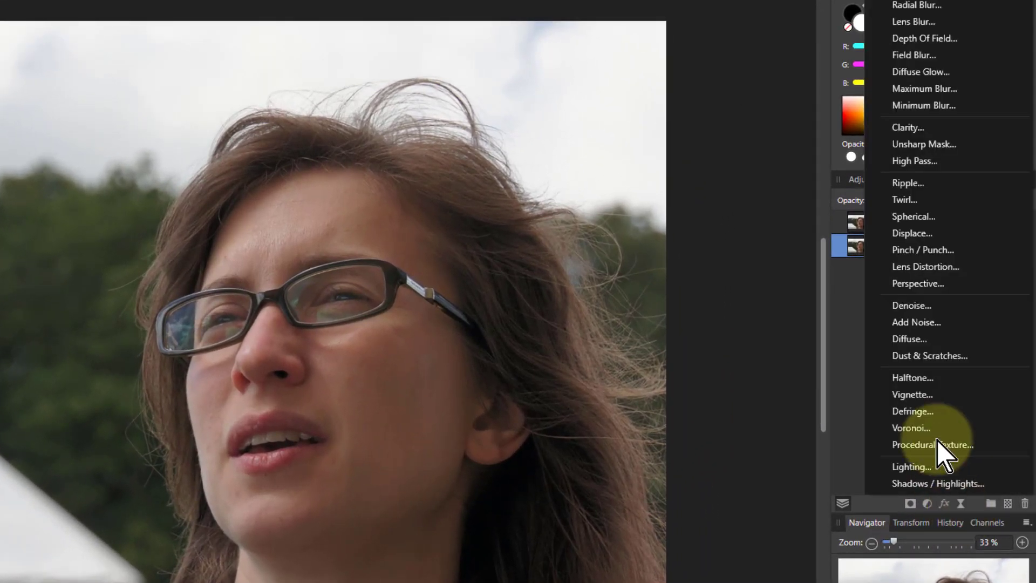
mouse_move(938, 80)
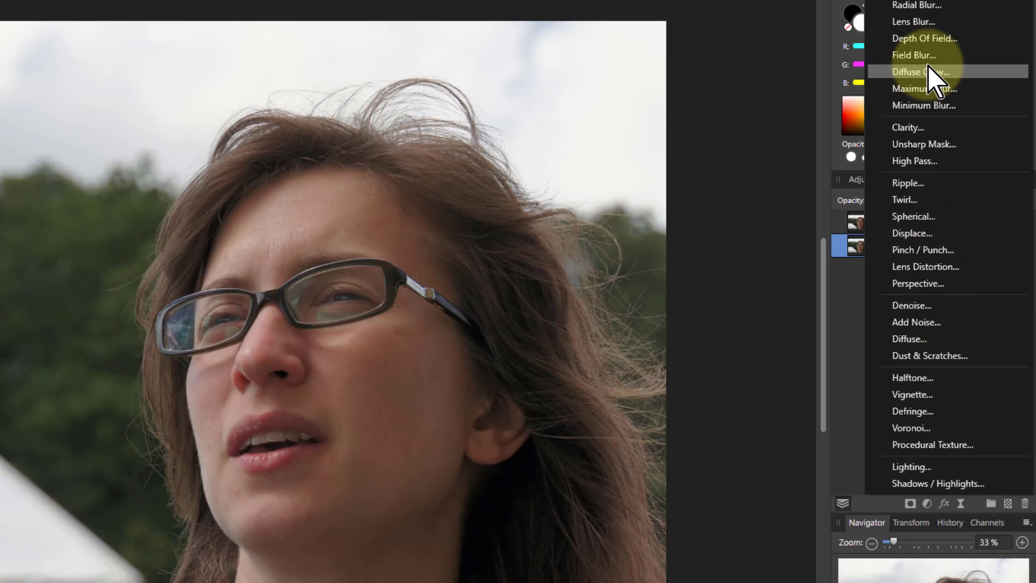
click(920, 71)
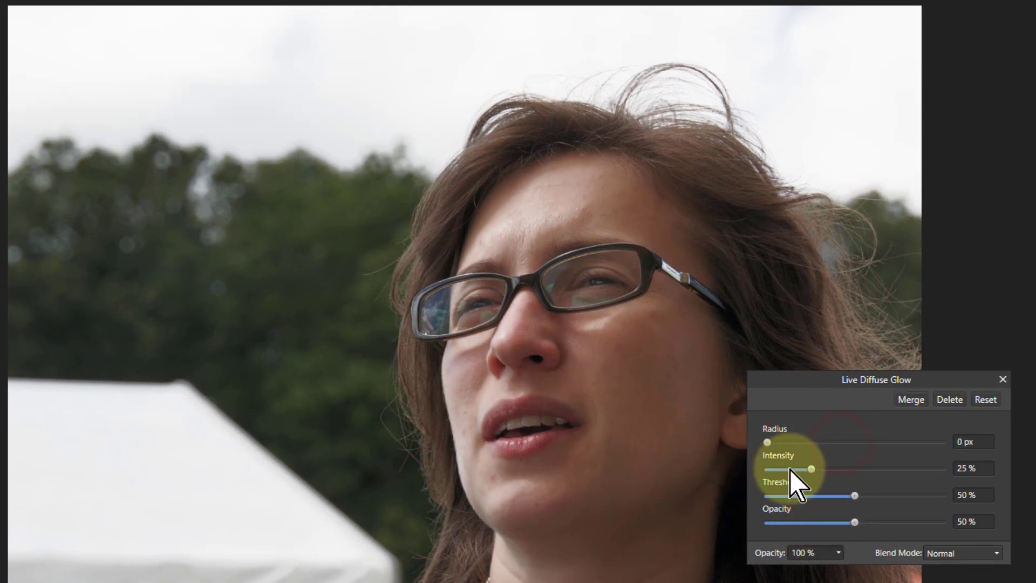
Push the glow intensity to full and settle the threshold around 55%
drag(853, 495, 942, 495)
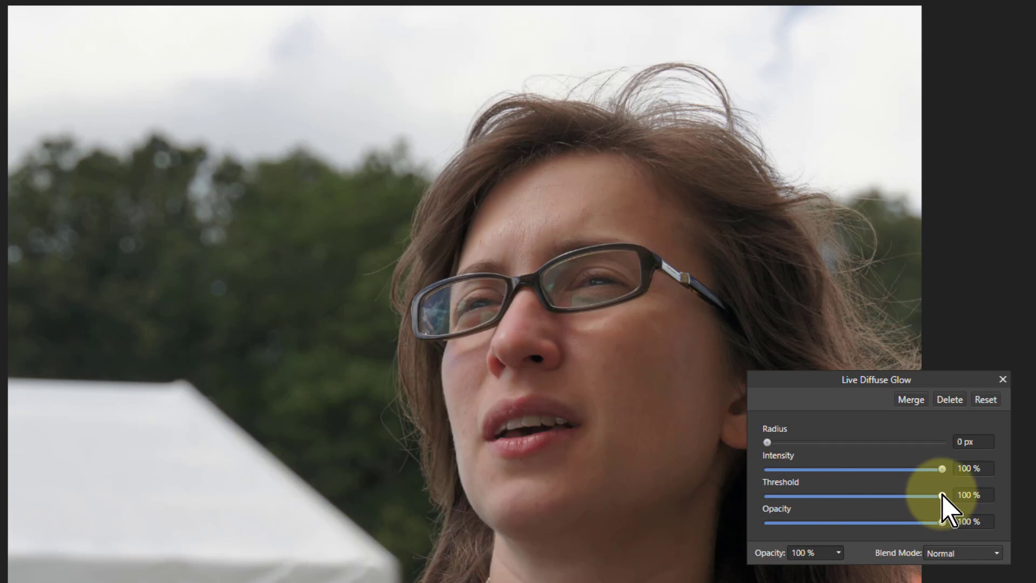
drag(943, 496, 861, 496)
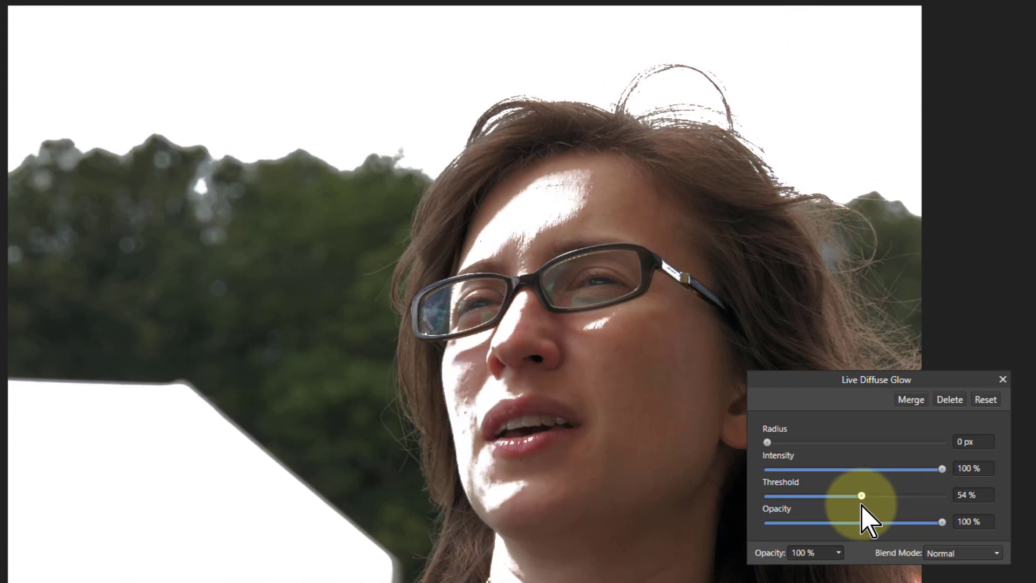
drag(862, 495, 860, 495)
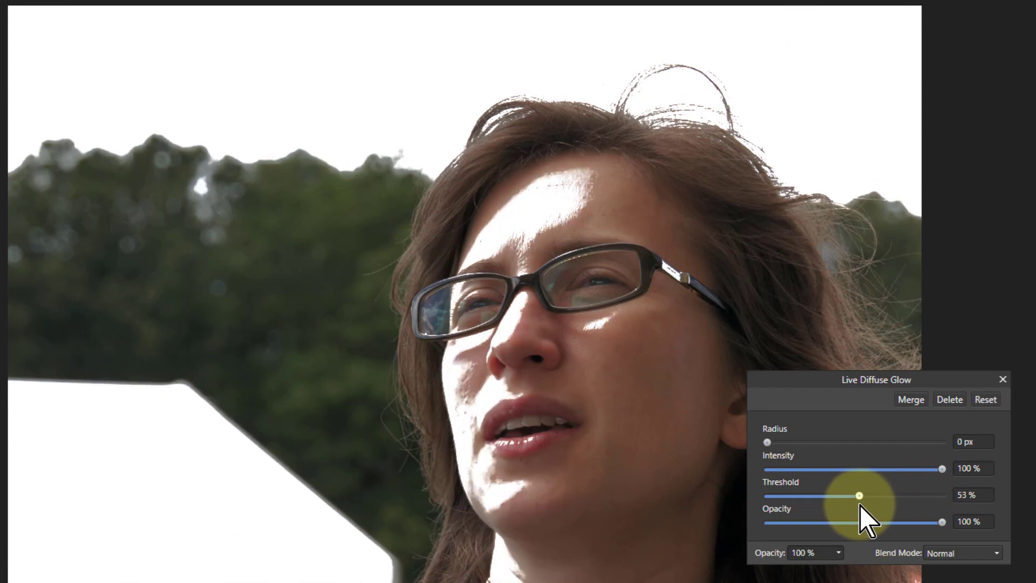
drag(860, 495, 857, 496)
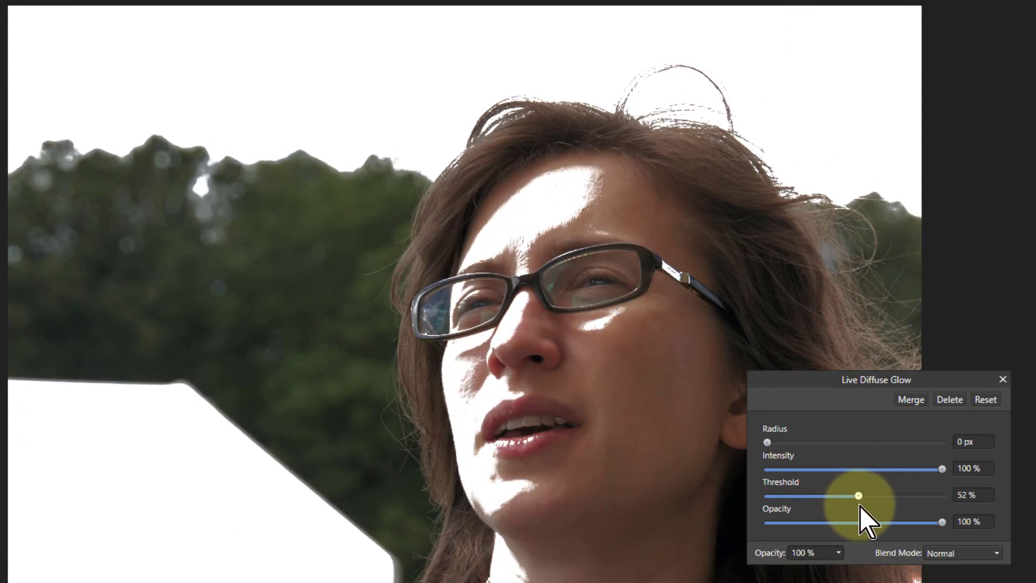
drag(859, 496, 862, 495)
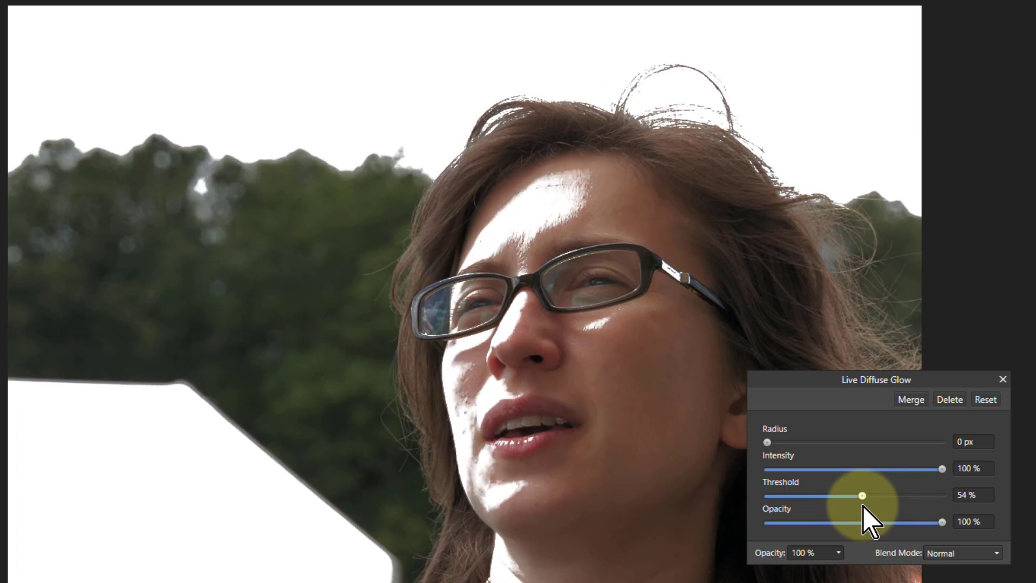
drag(861, 496, 864, 495)
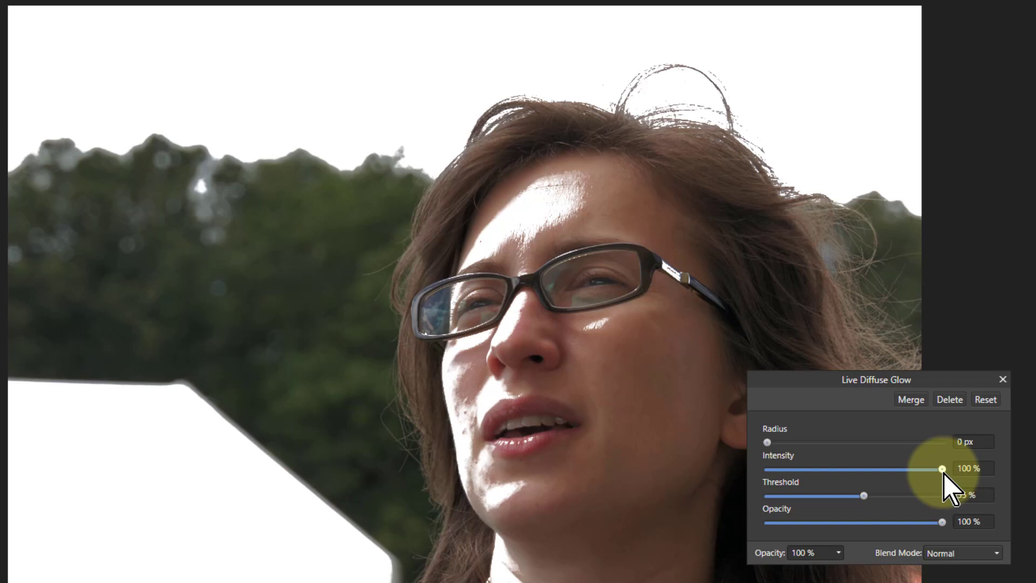
Bring the glow intensity back down to 44%
drag(943, 469, 925, 468)
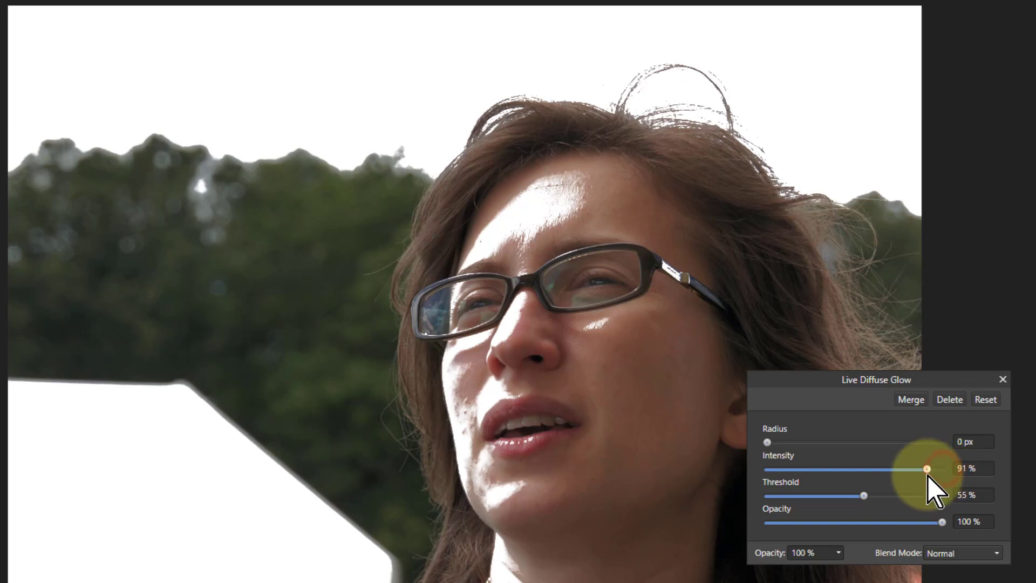
drag(924, 470, 849, 469)
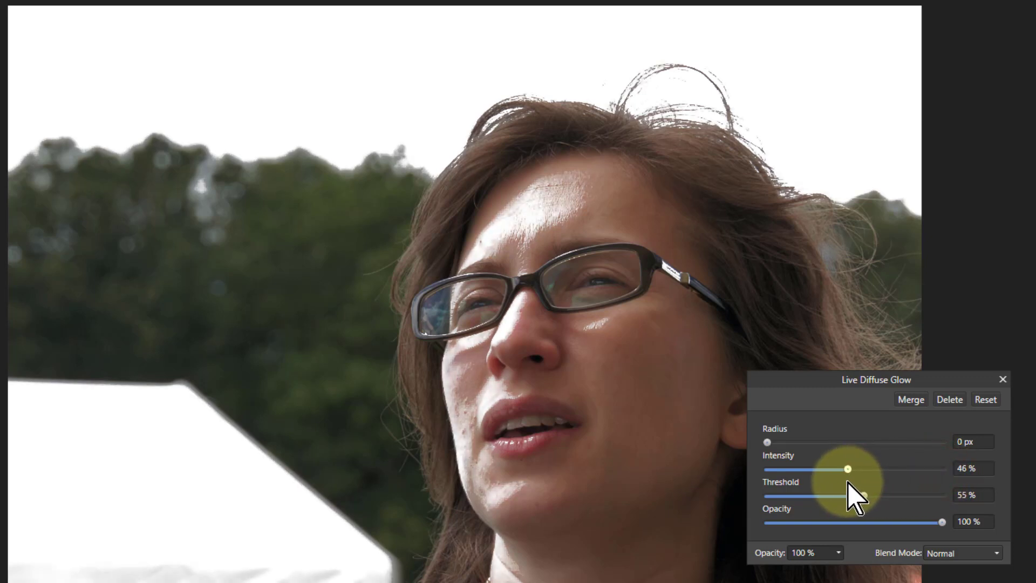
drag(848, 468, 828, 468)
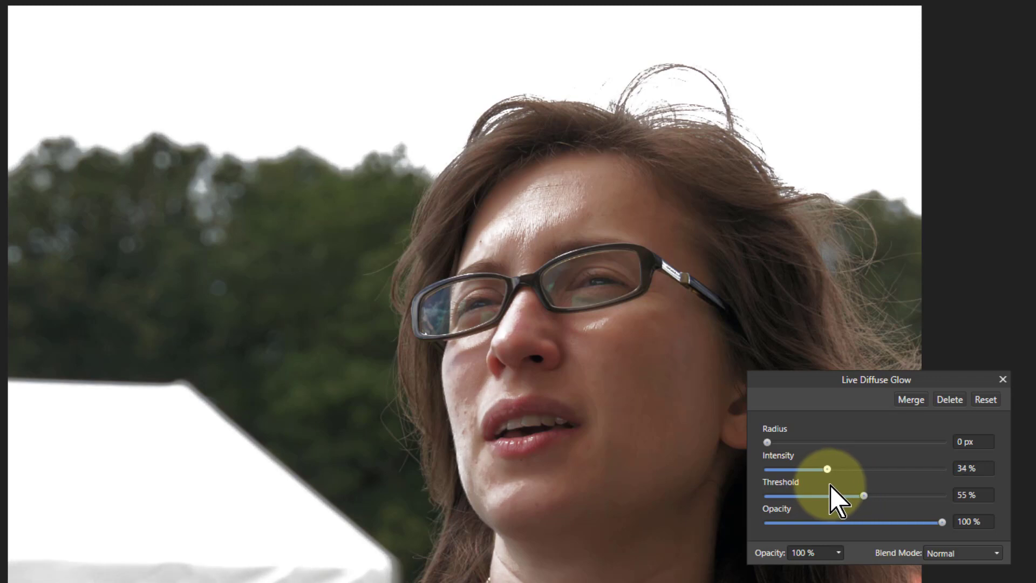
drag(827, 468, 841, 468)
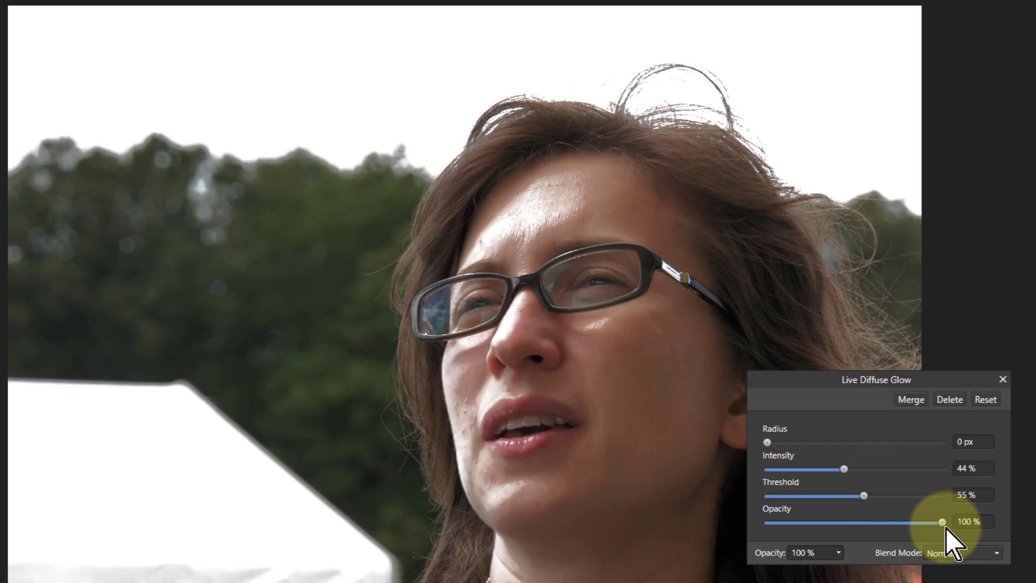
Lower glow opacity to 59%, widen radius to about 15.6 px and nudge intensity/threshold to 41%/57%
drag(941, 523, 918, 523)
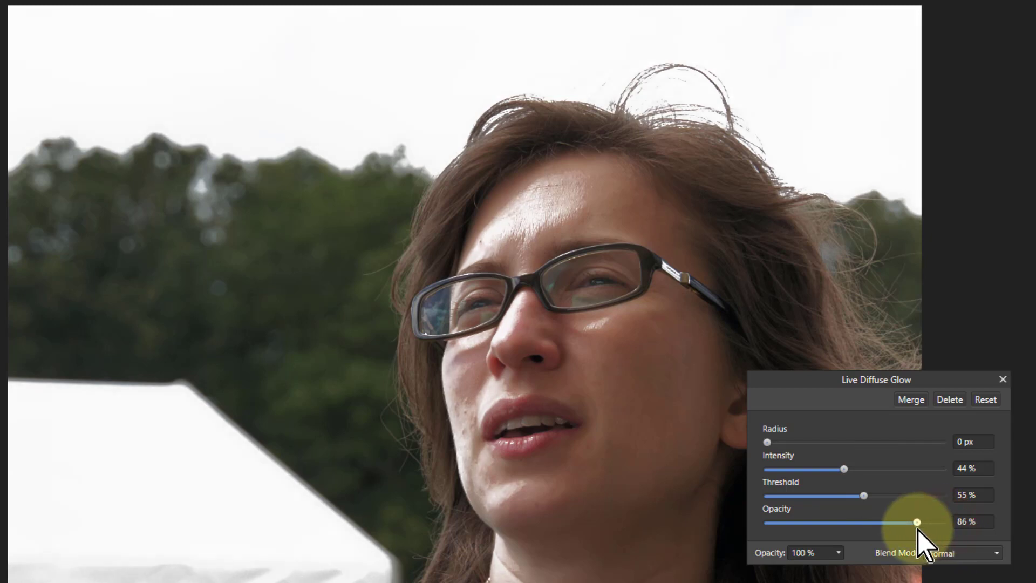
drag(917, 523, 867, 522)
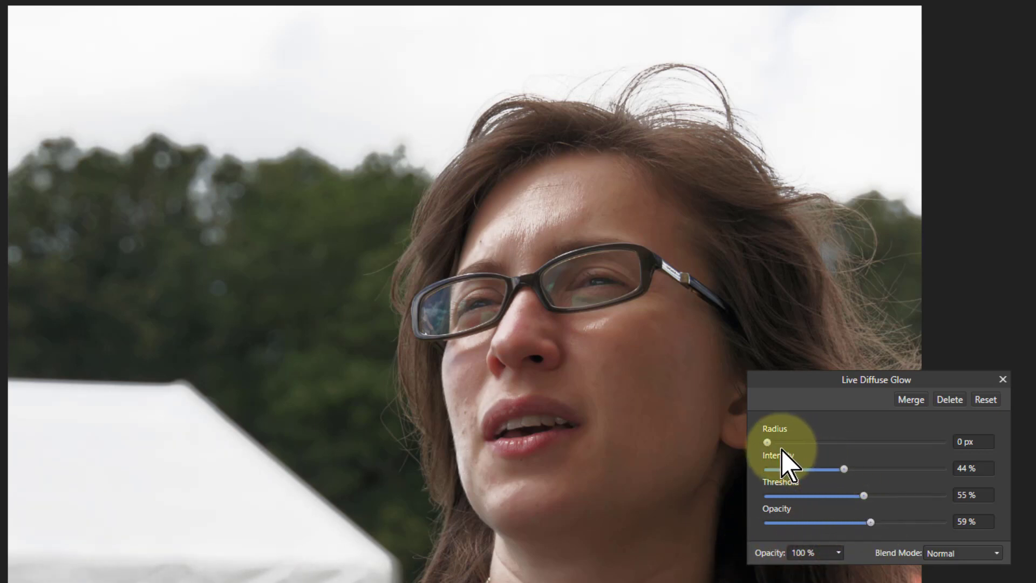
drag(767, 443, 794, 442)
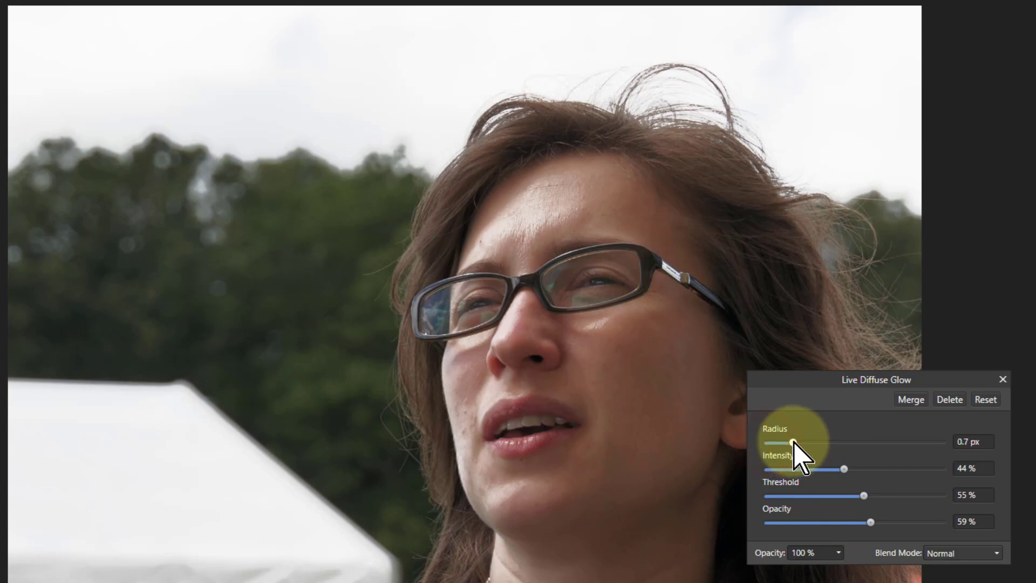
drag(794, 443, 862, 443)
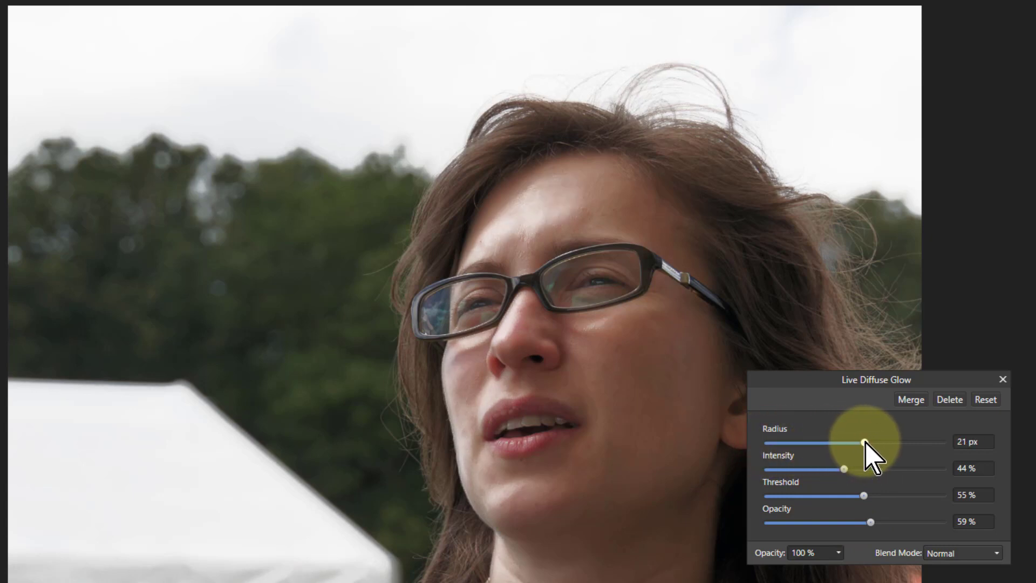
drag(864, 442, 855, 442)
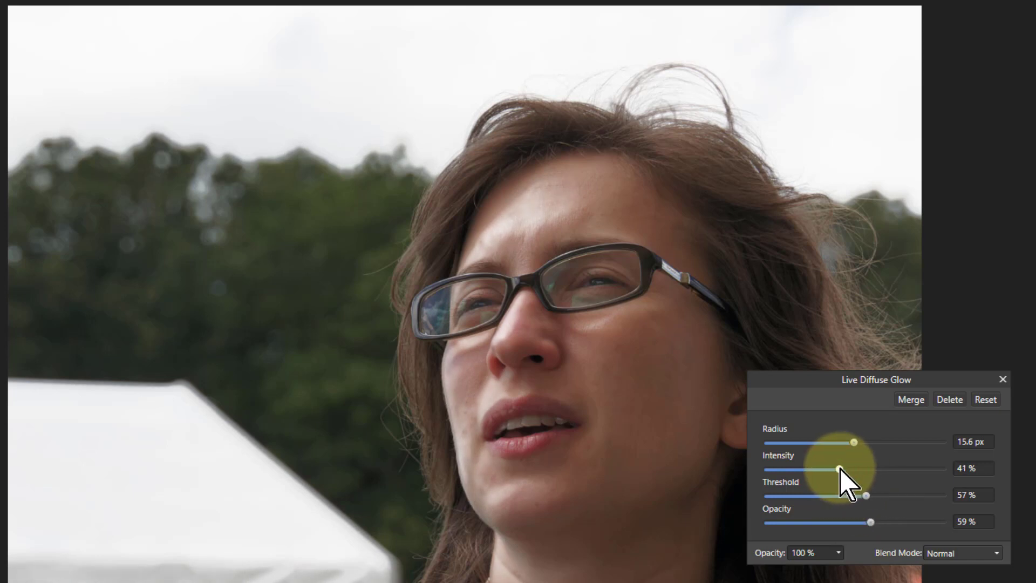
drag(843, 470, 839, 470)
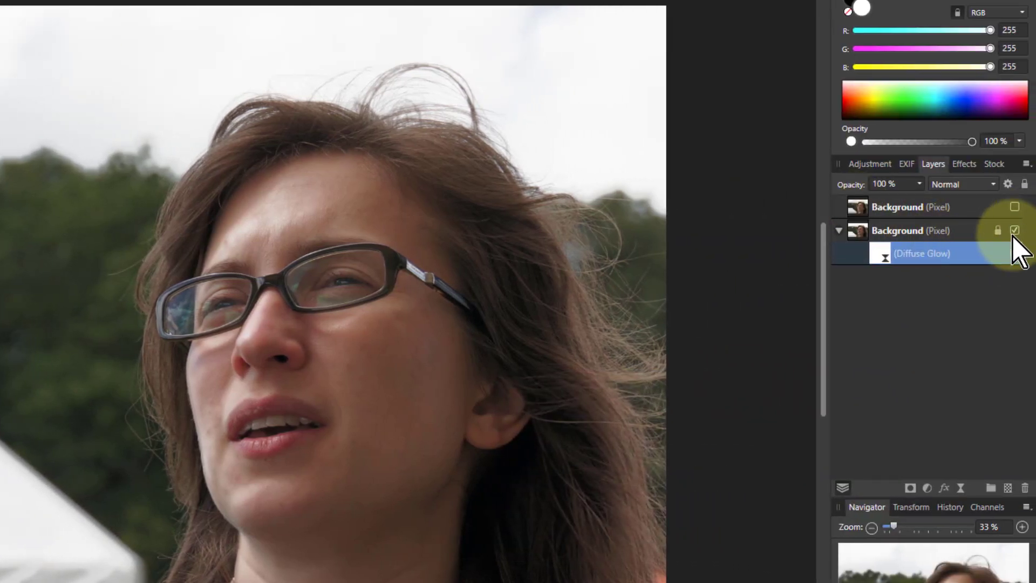
Hide the glow-filtered layer and show the untouched top copy
click(1015, 208)
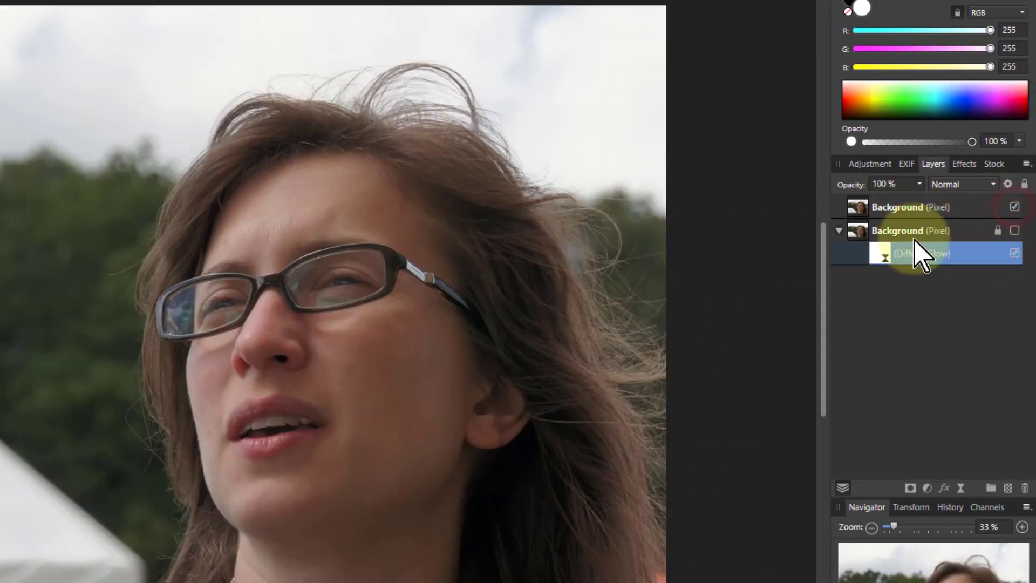
click(910, 206)
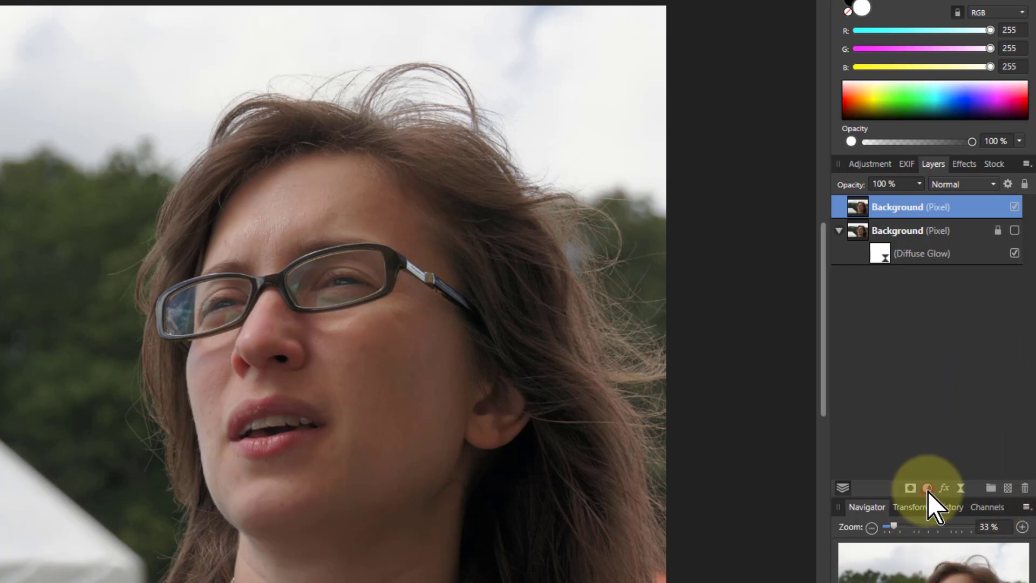
Add an Invert adjustment to the top copy, making it a colour negative
click(926, 487)
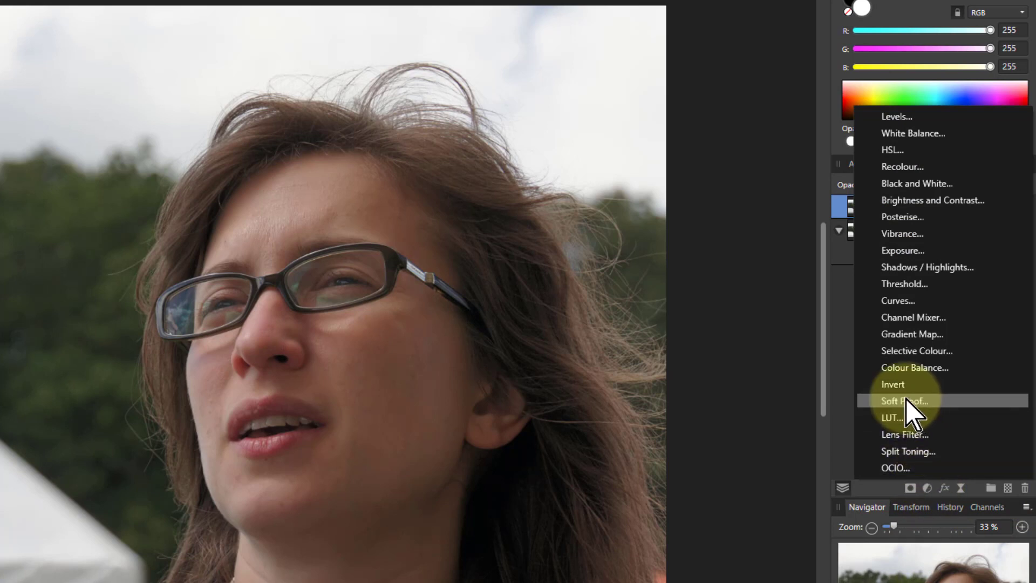
click(894, 385)
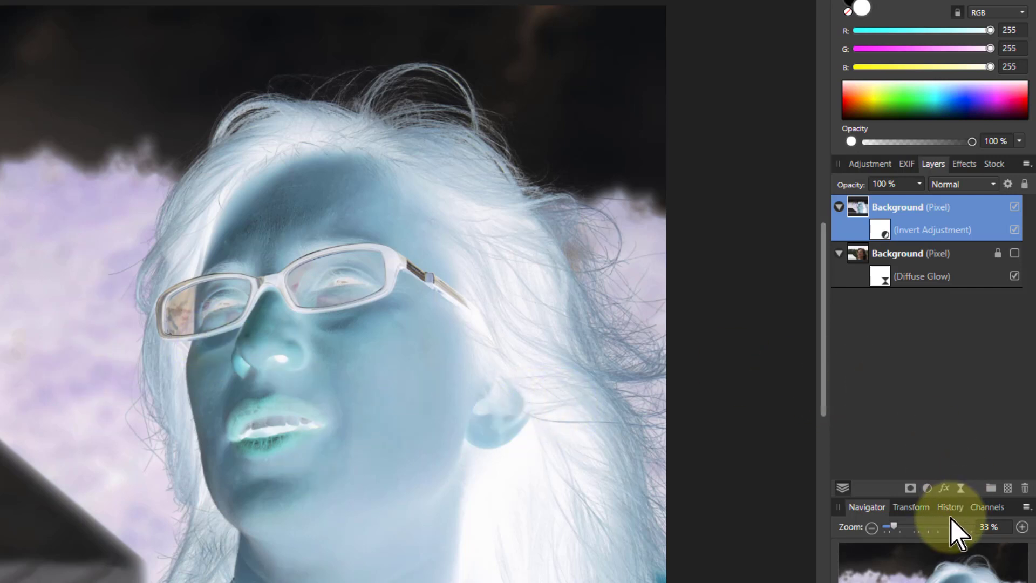
Add a Black & White adjustment to the inverted top copy and dismiss its settings
click(928, 488)
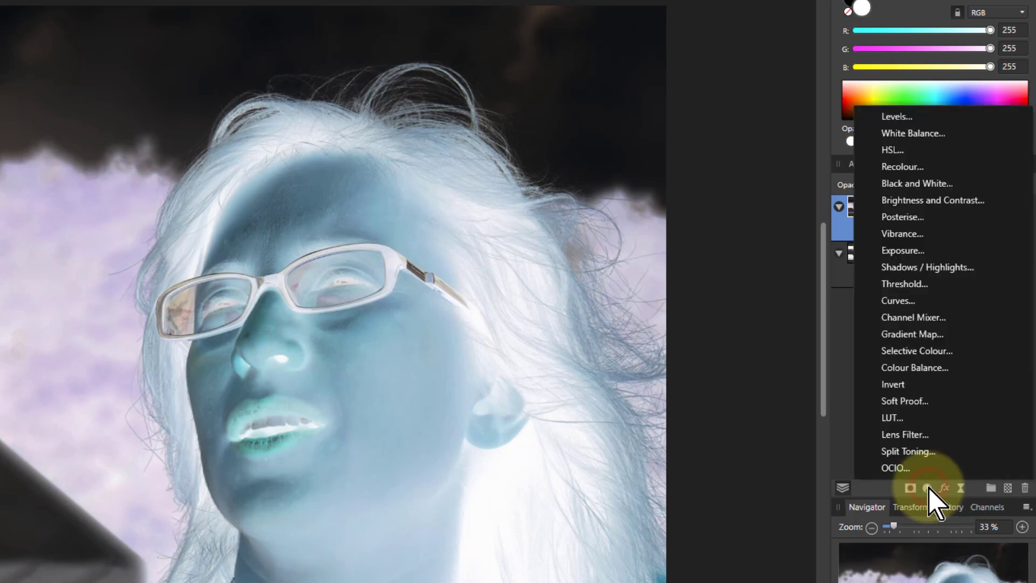
click(917, 182)
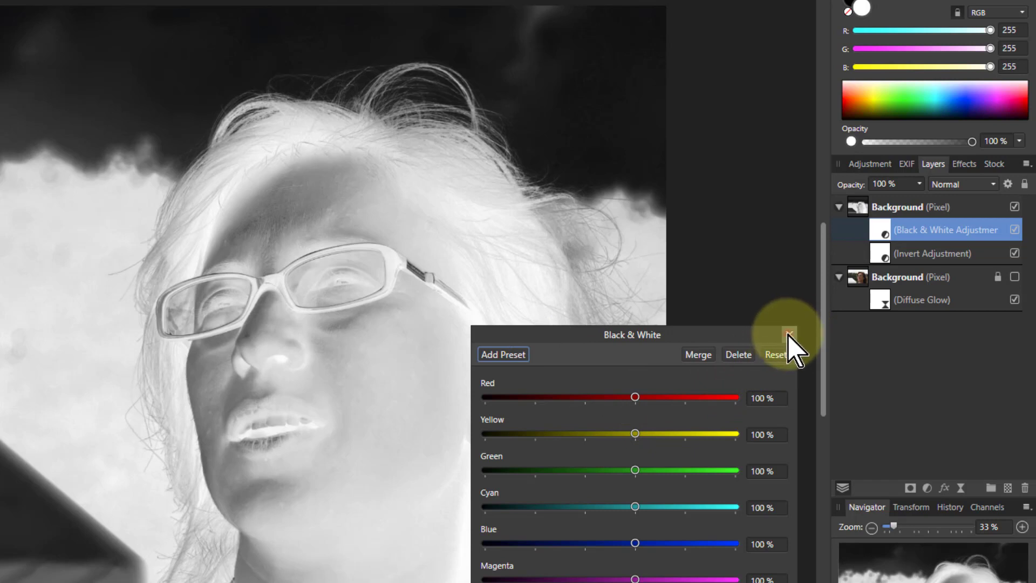
click(789, 335)
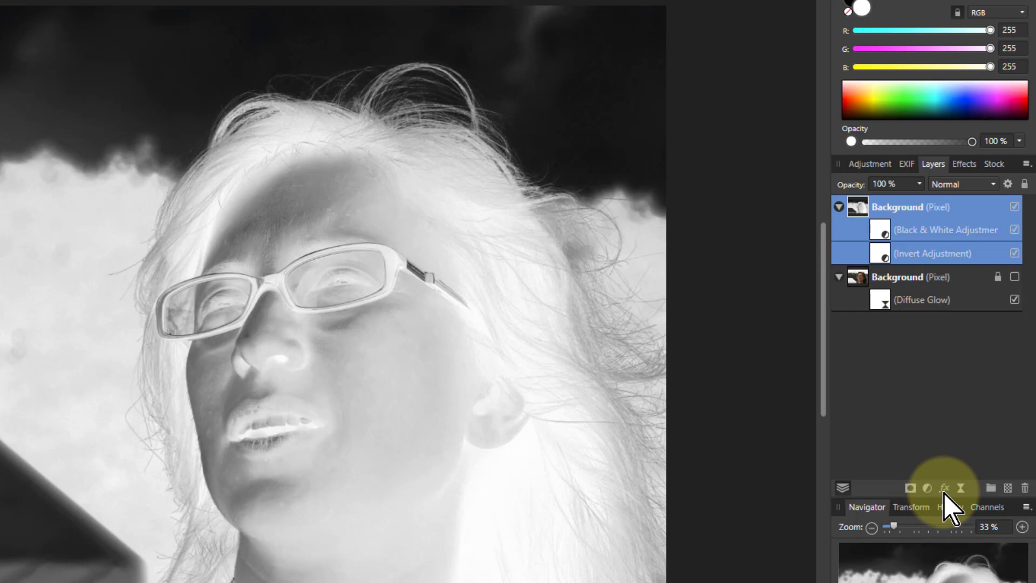
Add a live Diffuse Glow filter and a second Invert on the top layer
click(945, 486)
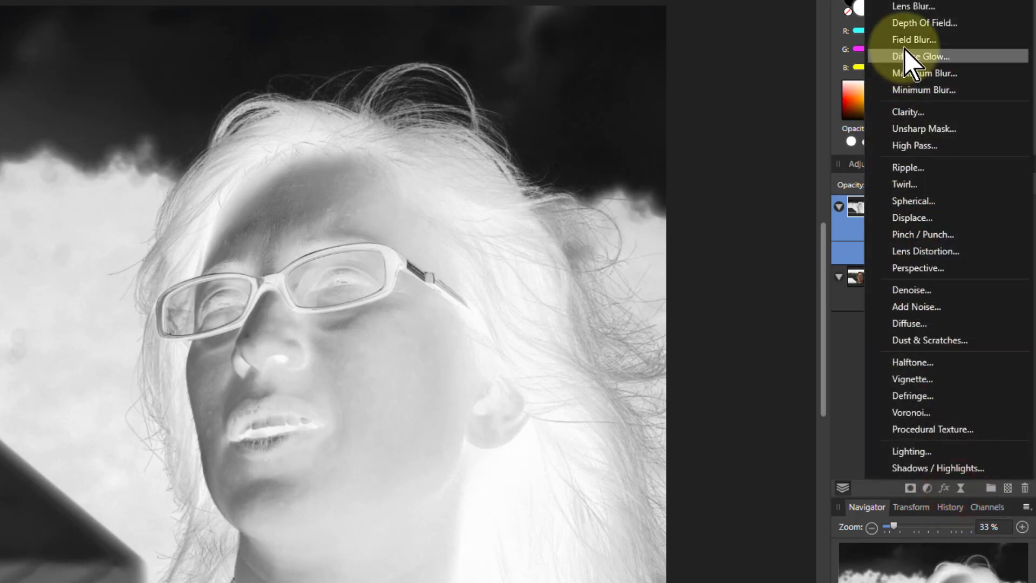
click(920, 56)
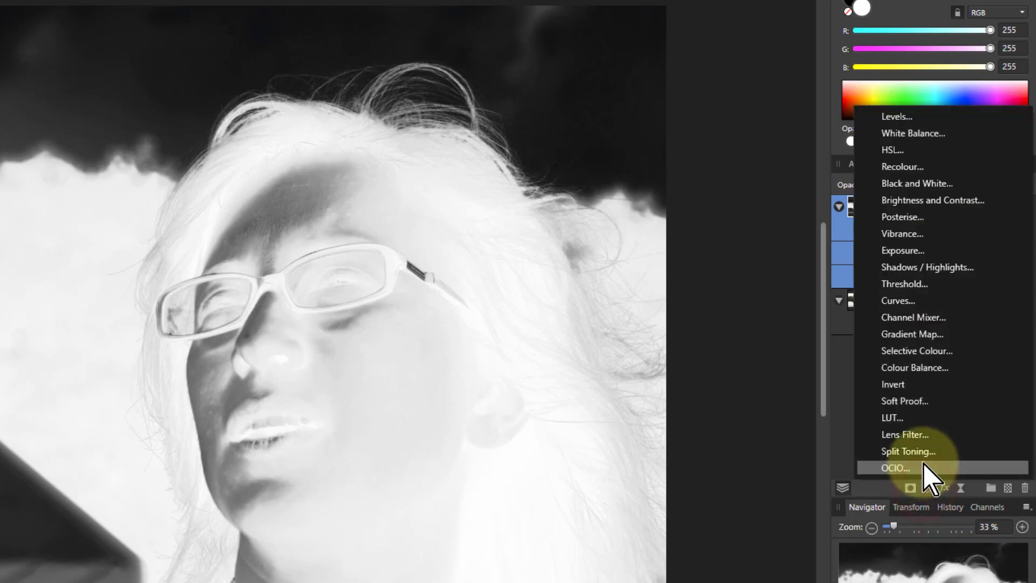
click(893, 385)
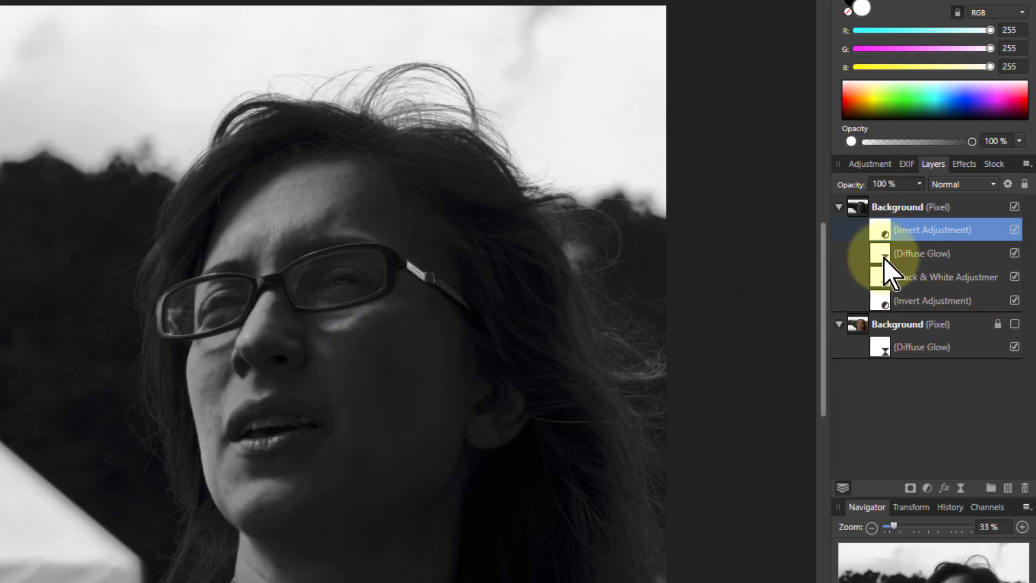
With intensity maxed, work the glow threshold down to about 73%
double_click(922, 253)
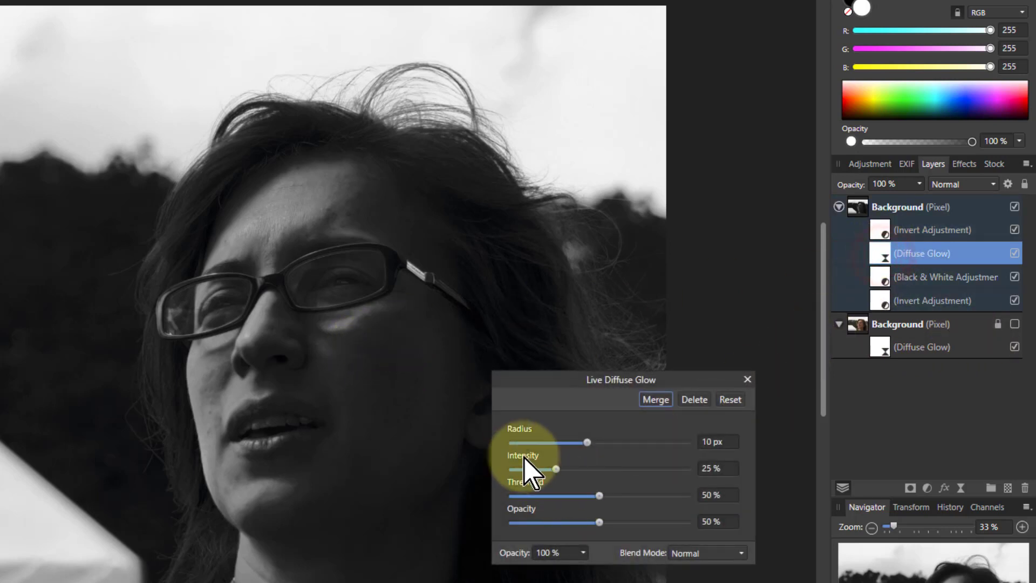
drag(600, 523, 683, 522)
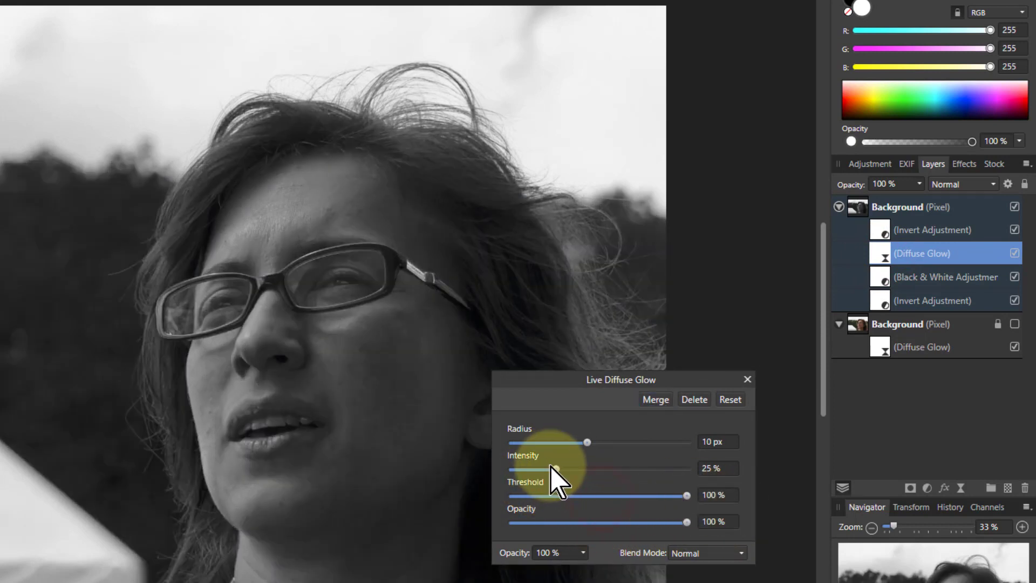
drag(586, 442, 510, 442)
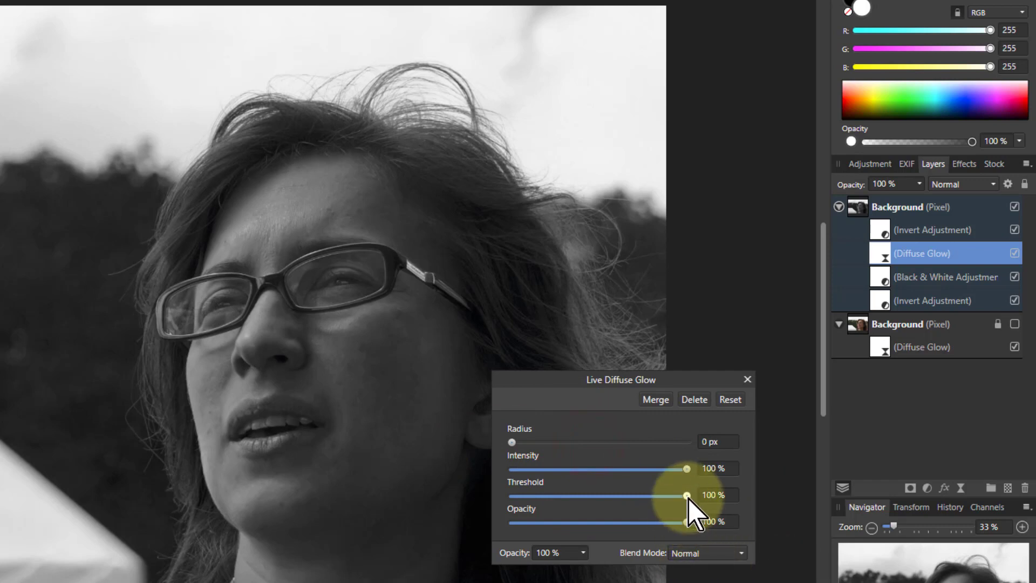
drag(688, 495, 658, 496)
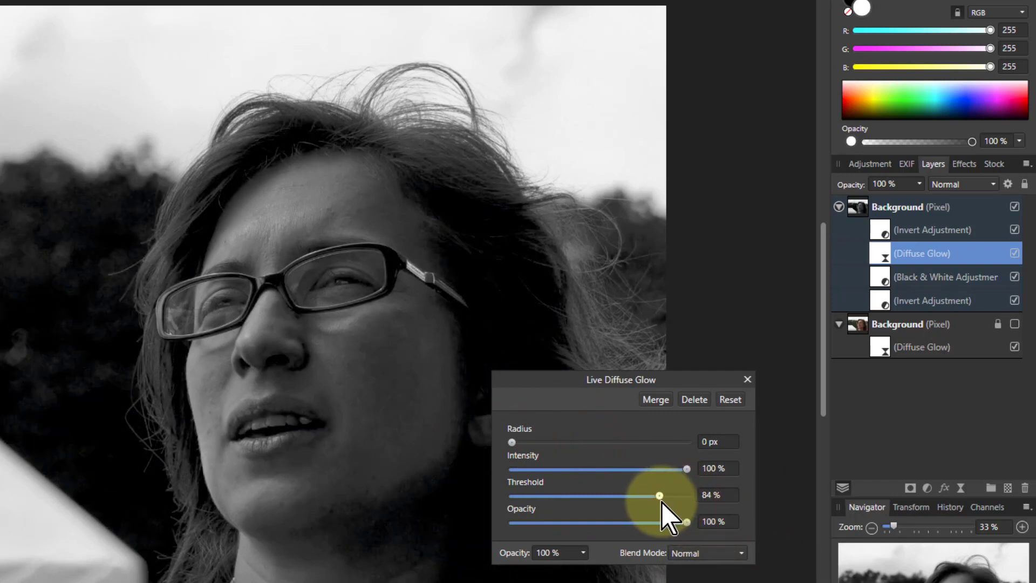
drag(659, 496, 669, 495)
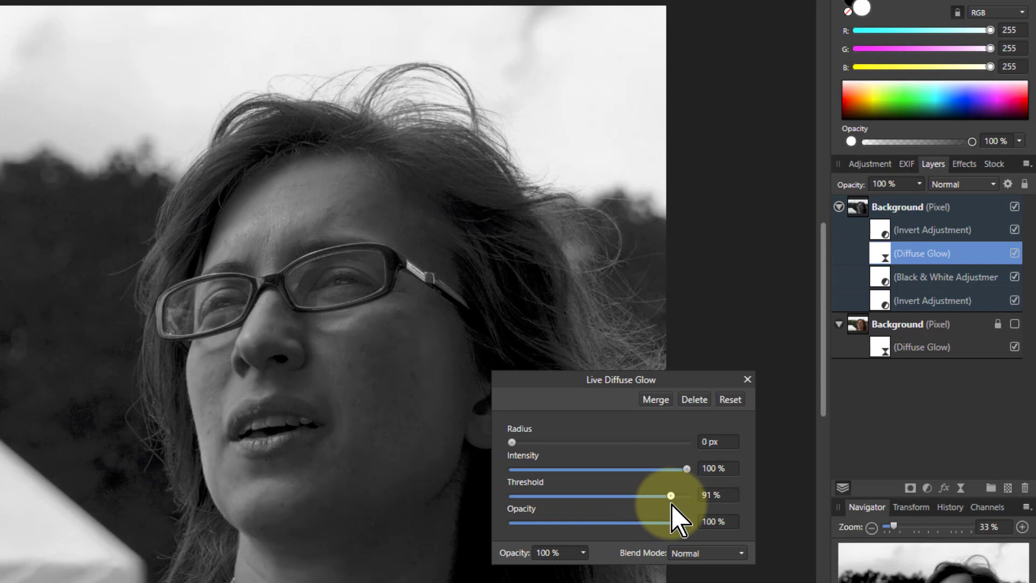
drag(669, 494, 661, 494)
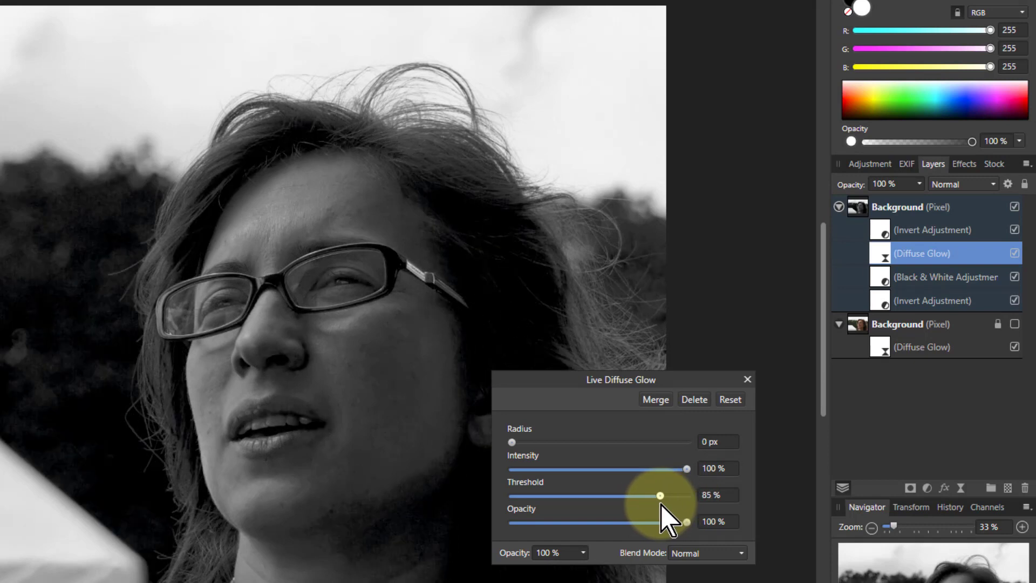
drag(661, 496, 646, 496)
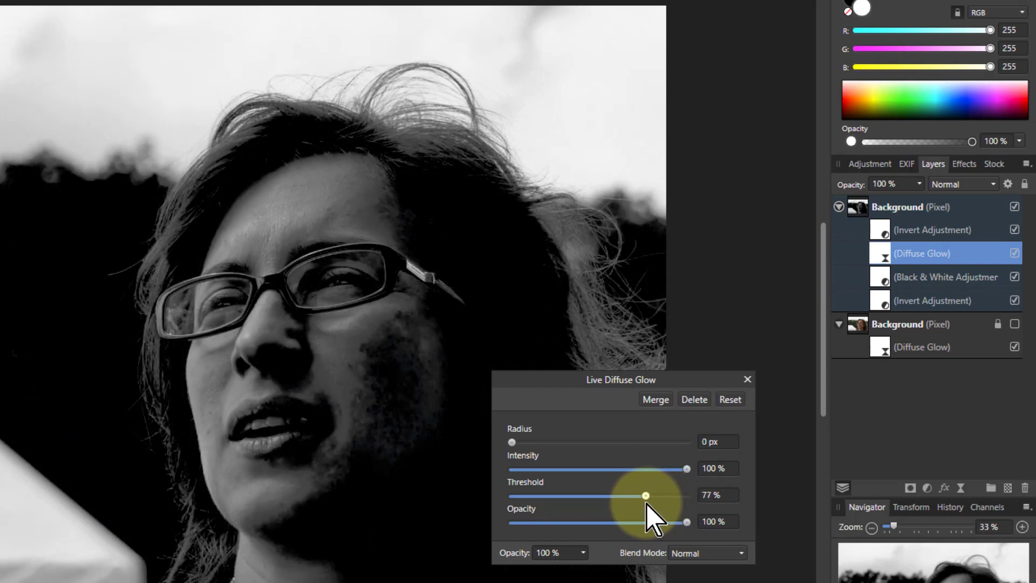
drag(646, 495, 638, 496)
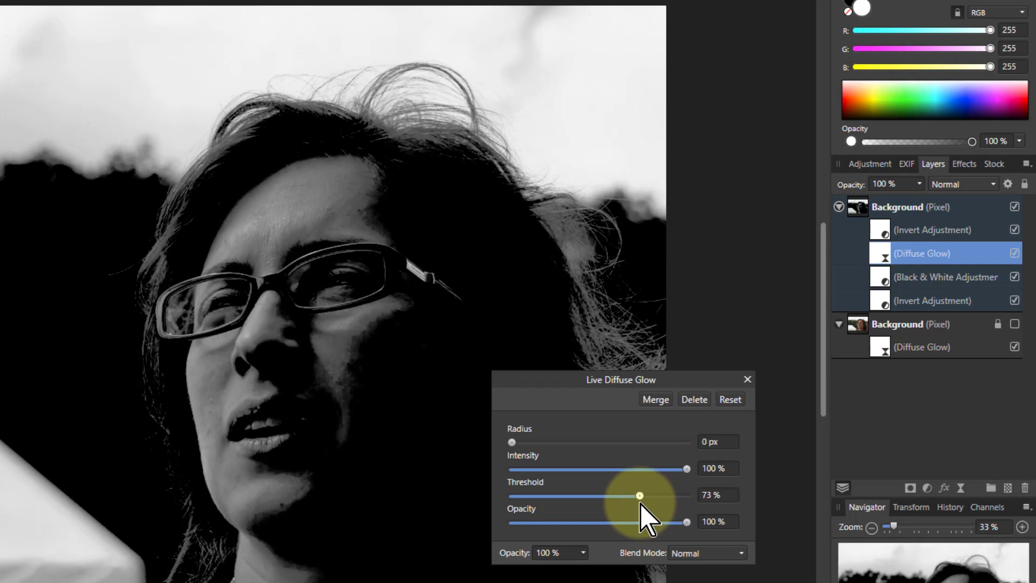
mouse_move(687, 483)
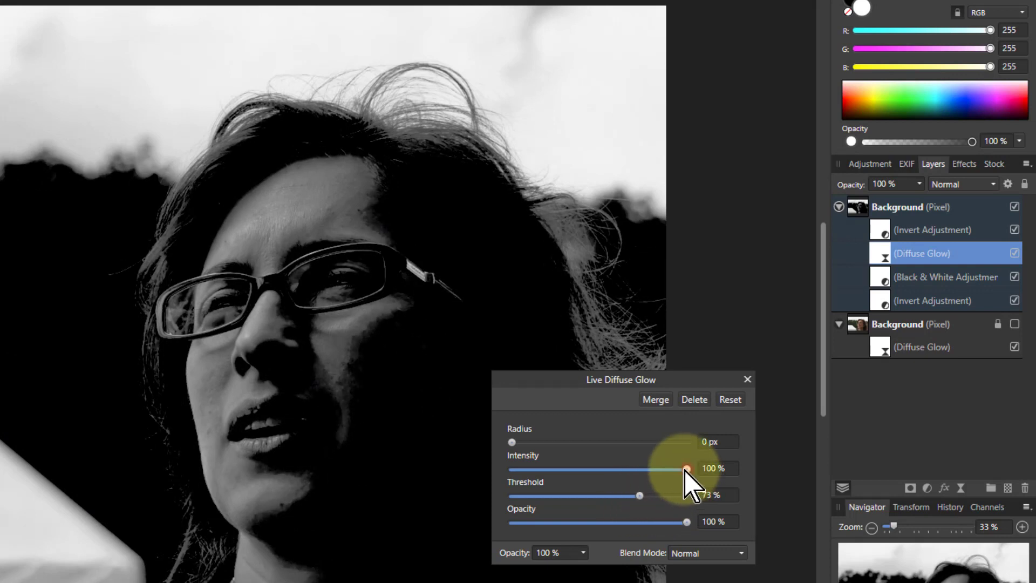
Reduce the glow intensity to 27% and opacity to about 63%
drag(686, 468, 592, 469)
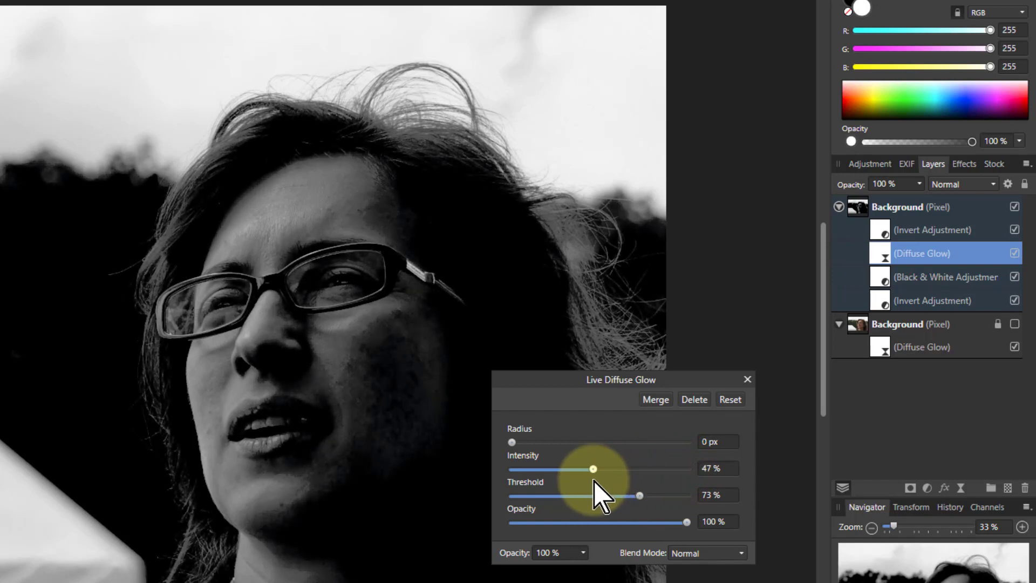
drag(593, 469, 554, 468)
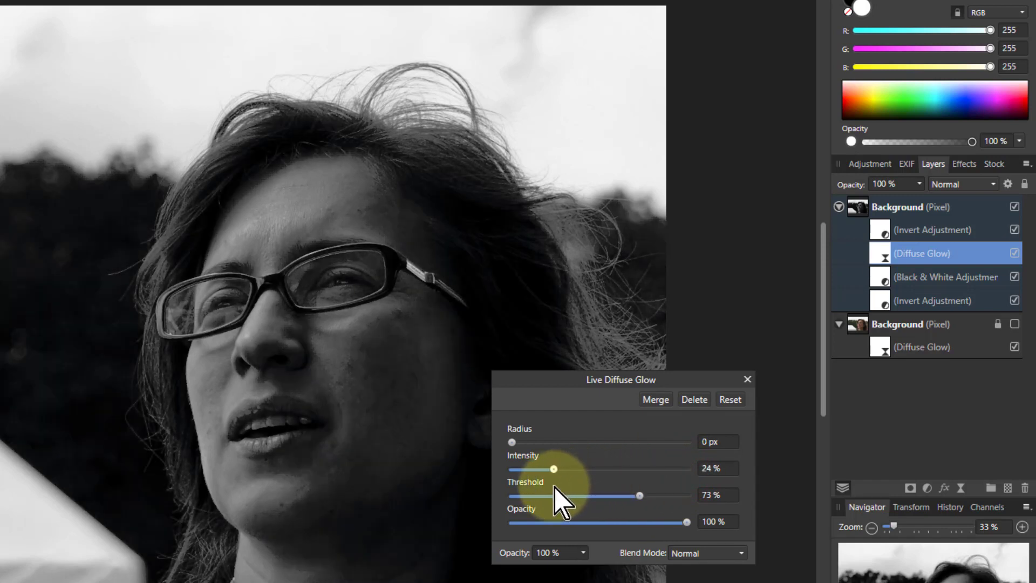
drag(554, 468, 558, 469)
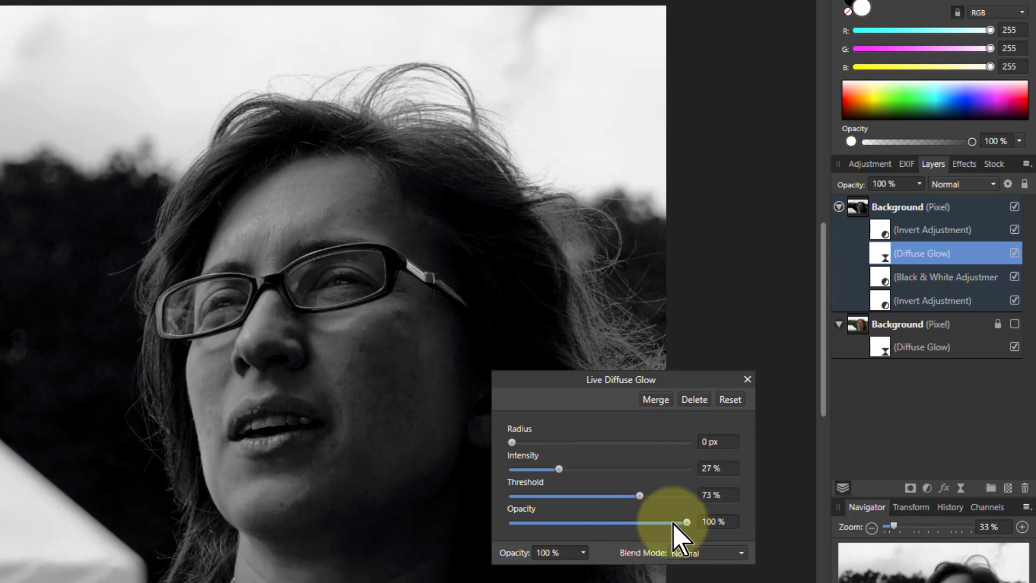
drag(687, 523, 609, 522)
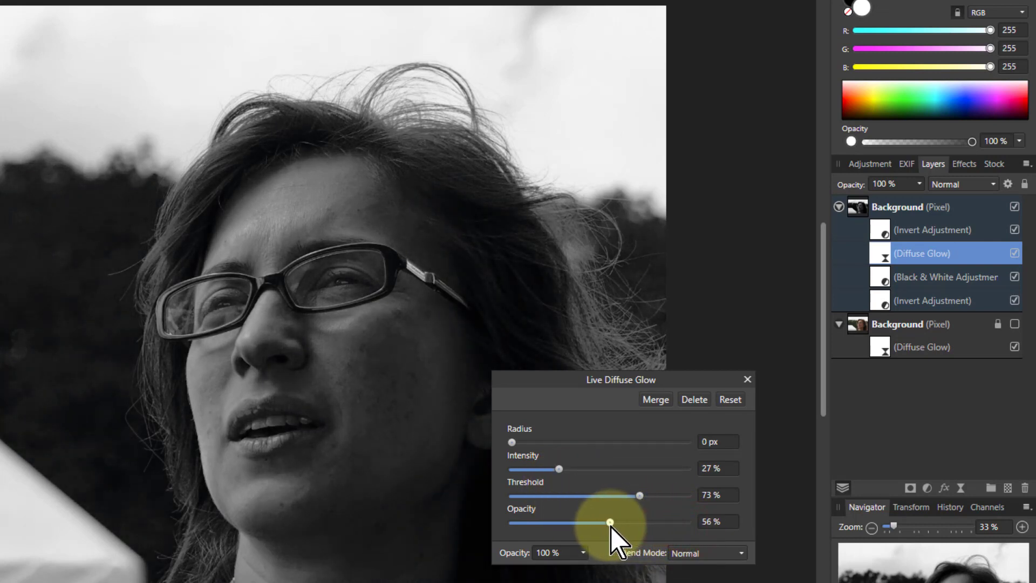
drag(609, 523, 599, 523)
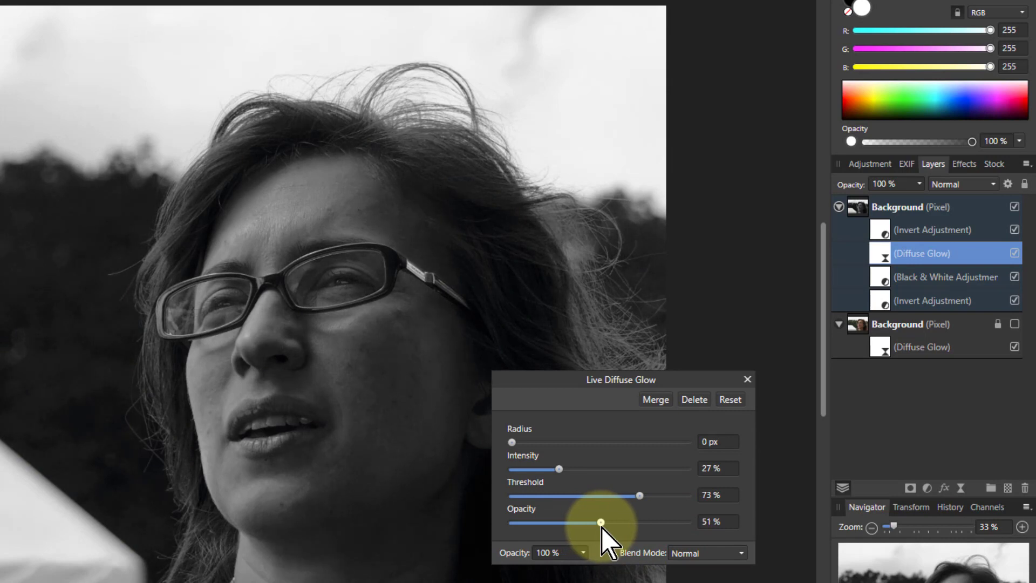
drag(599, 522, 606, 522)
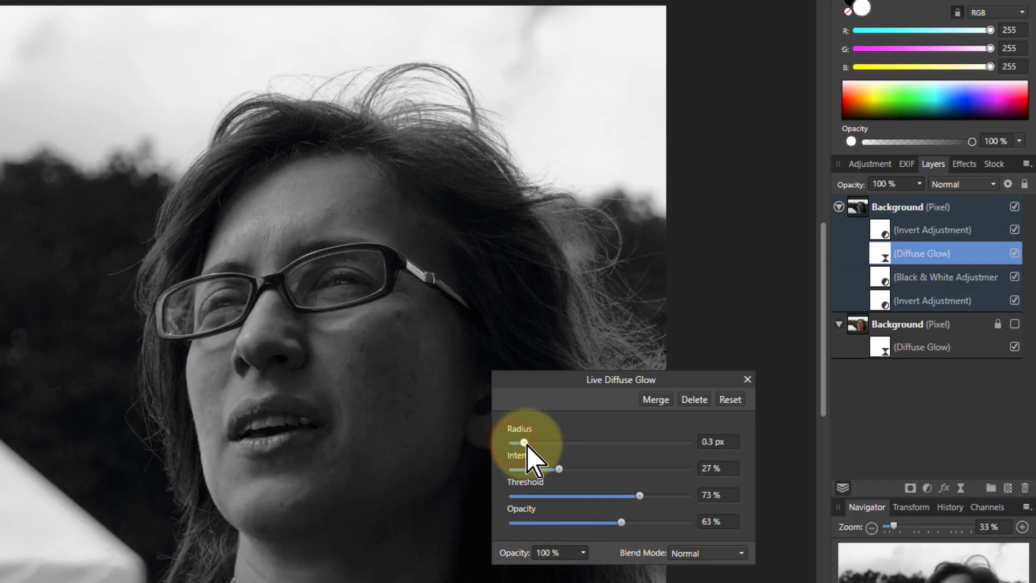
Widen the radius to 6.7 px, threshold 70% and intensity 36%
drag(523, 443, 567, 443)
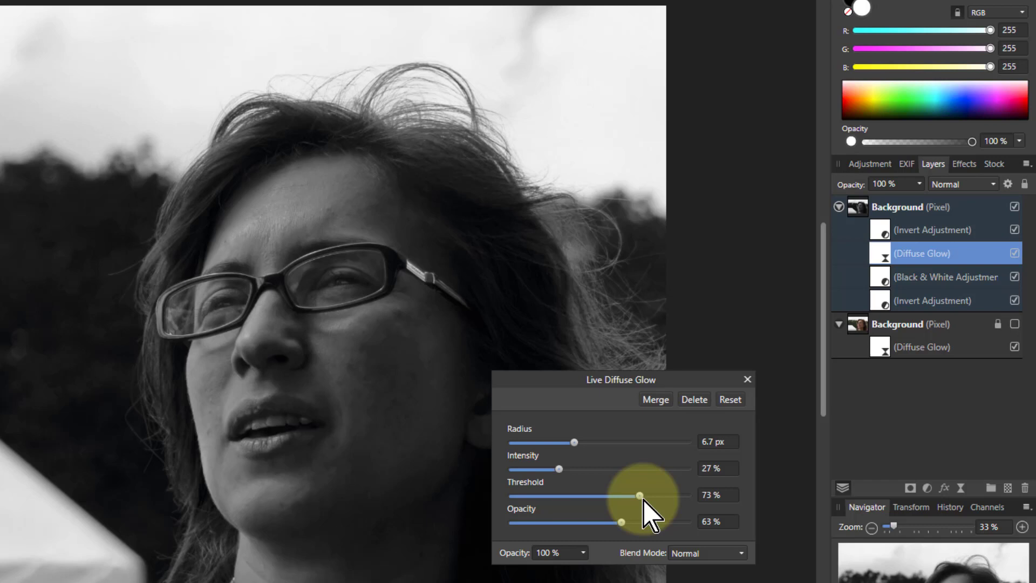
drag(619, 495, 634, 496)
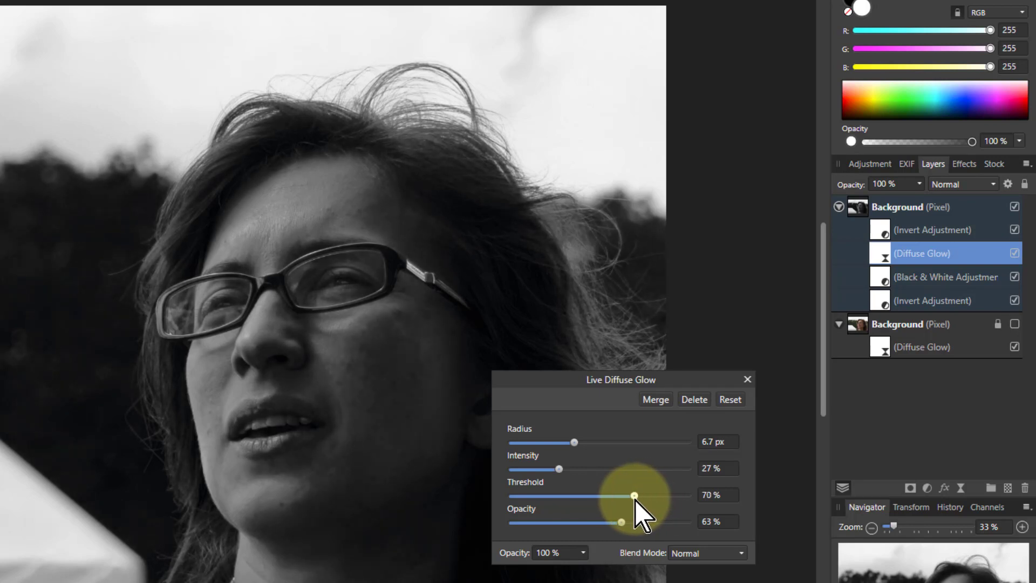
drag(557, 469, 564, 468)
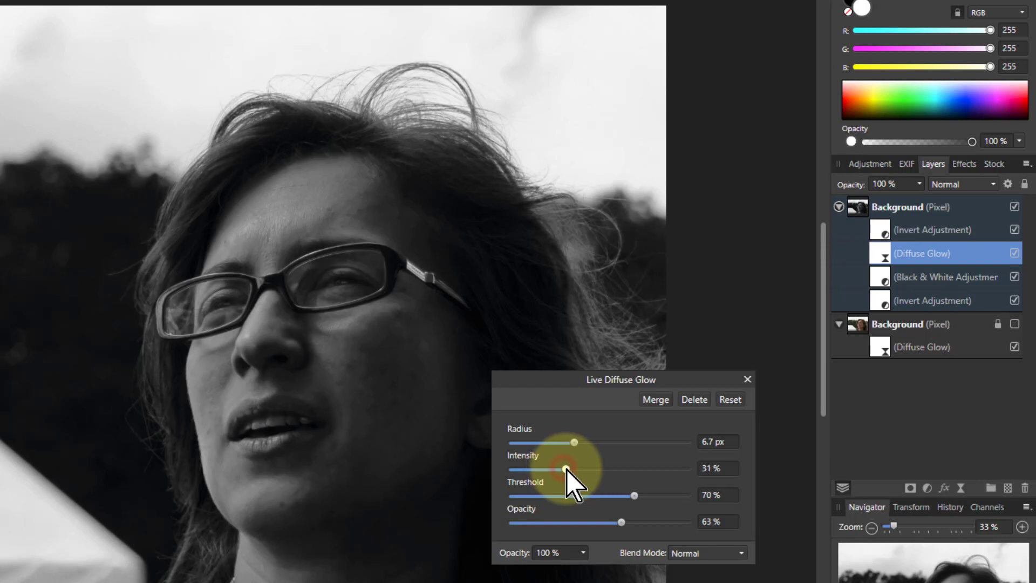
drag(563, 470, 574, 470)
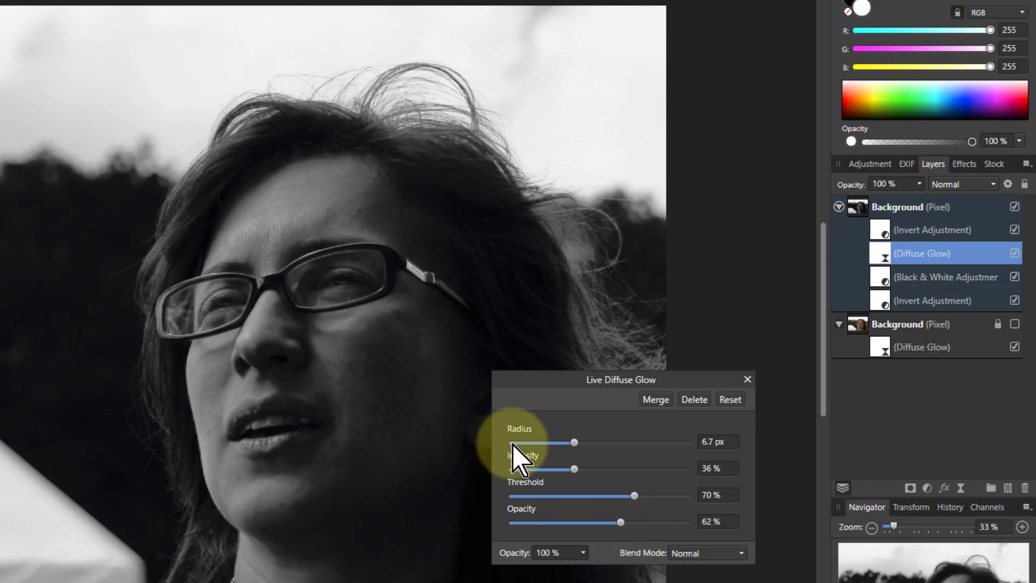
mouse_move(844, 418)
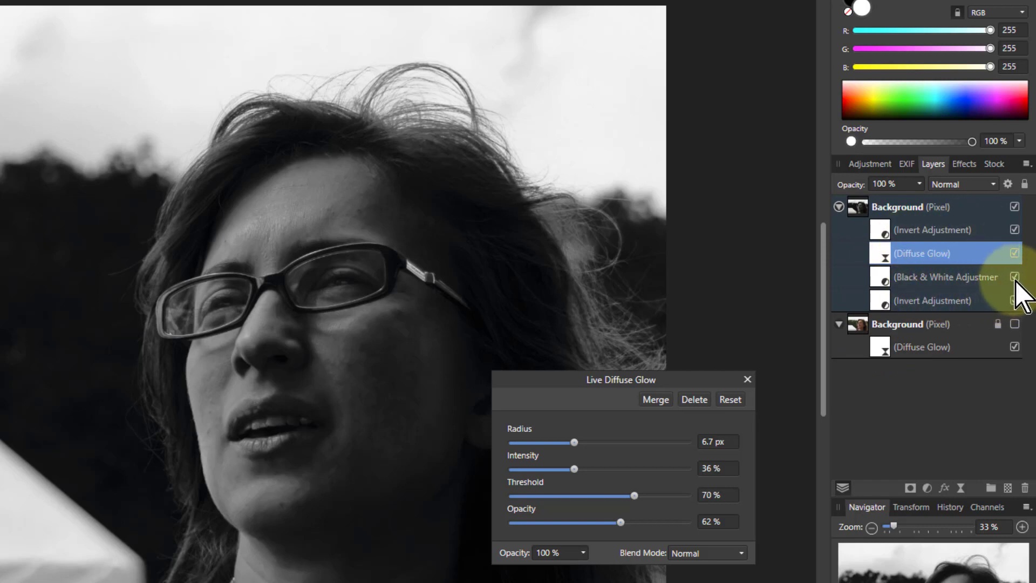
Switch off the Black & White adjustment so the glow-softened portrait returns to colour
click(1015, 277)
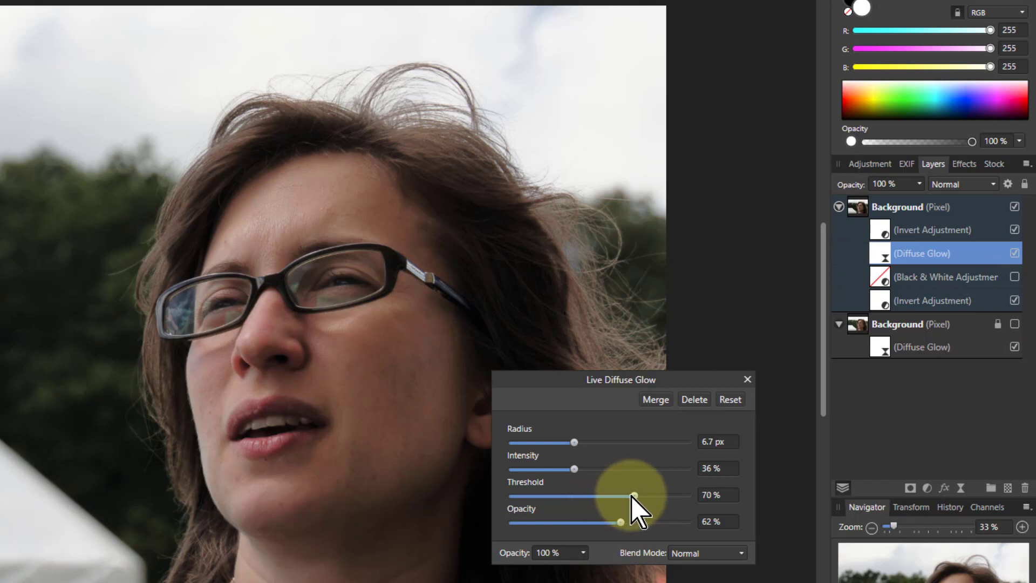
drag(631, 496, 635, 496)
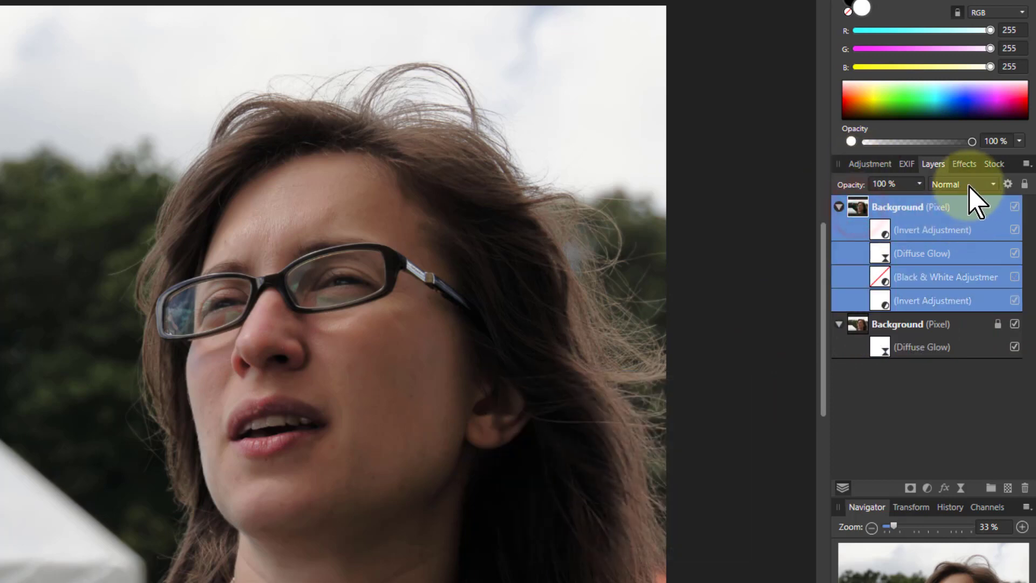
Blend the inverted glow layer stack in Soft Light mode at 56% opacity
click(963, 184)
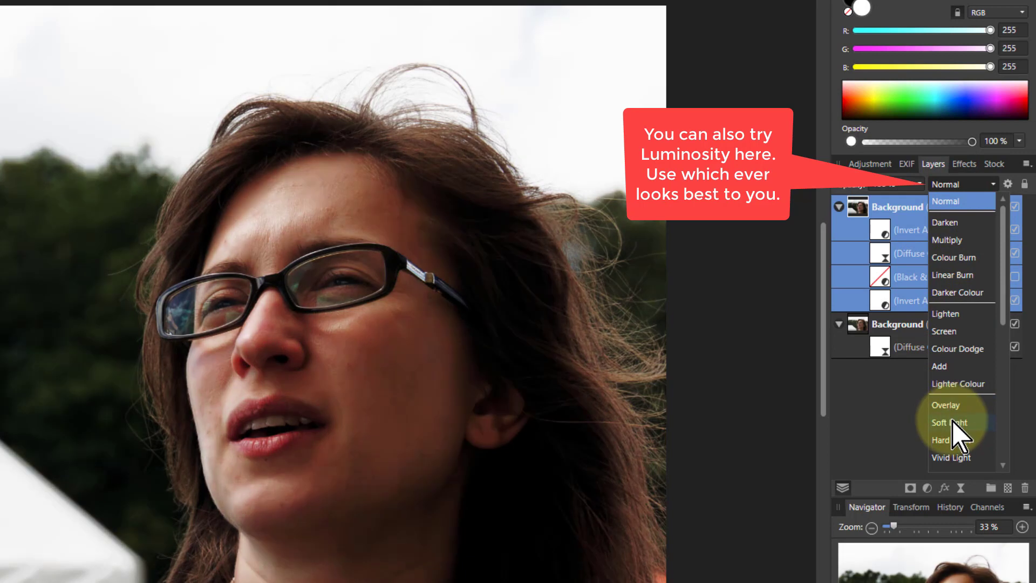
click(943, 423)
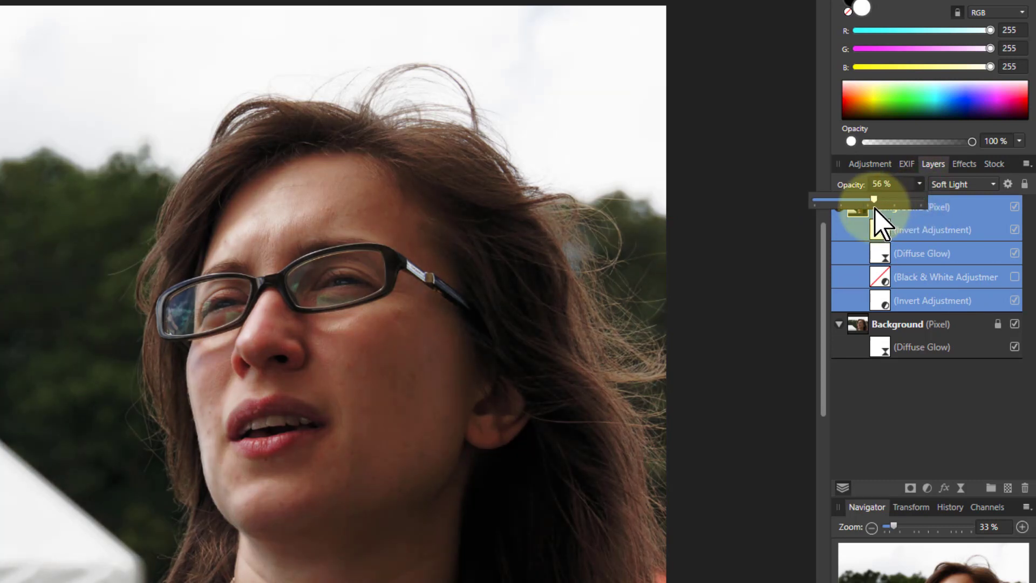
drag(874, 200, 921, 200)
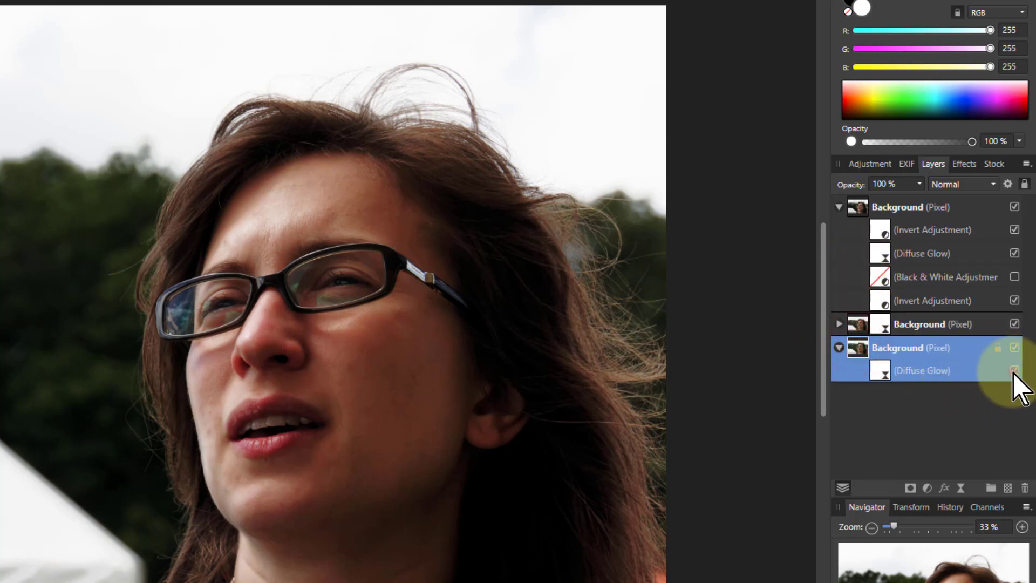
Group the dodge-and-burn layers above the original Background layer for before/after comparison
click(1015, 372)
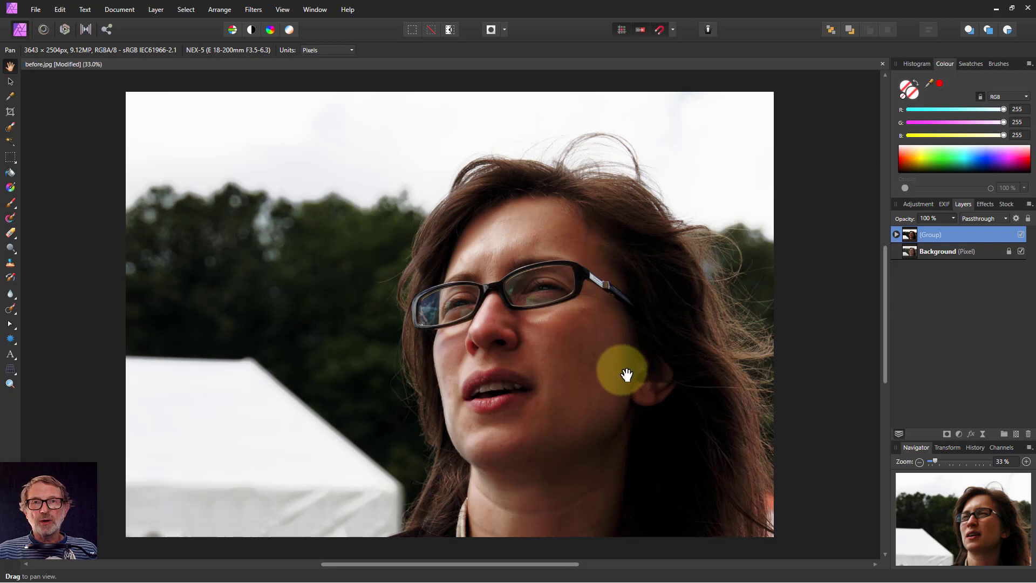
mouse_move(623, 371)
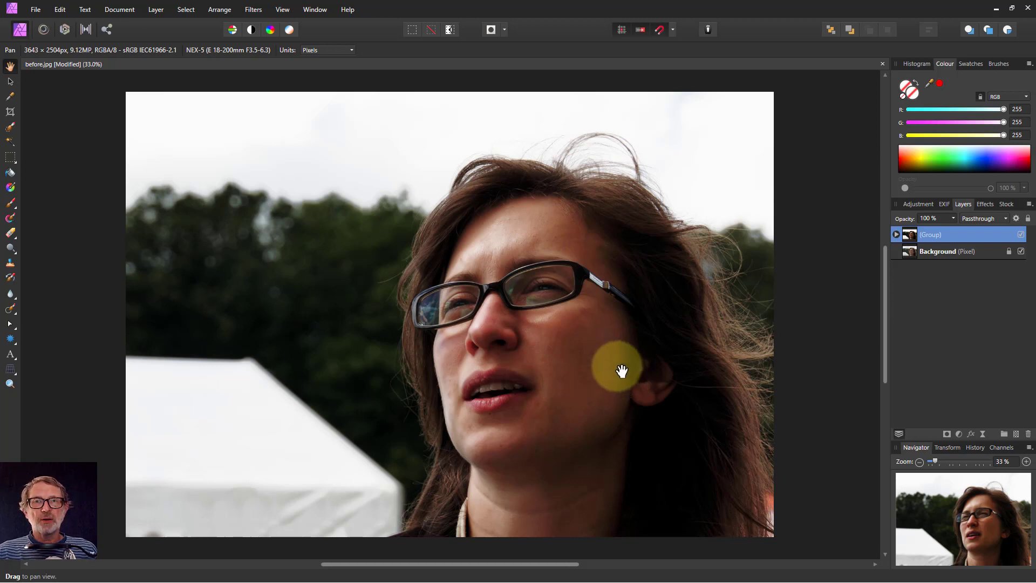